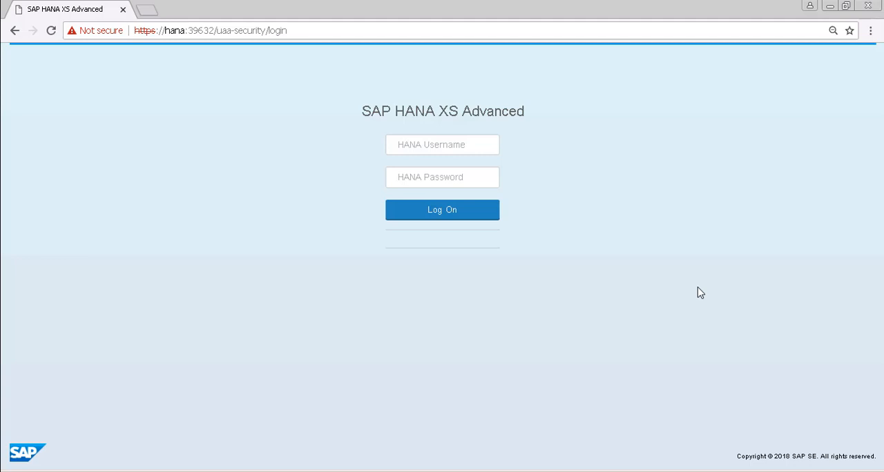
pyautogui.moveTo(484, 159)
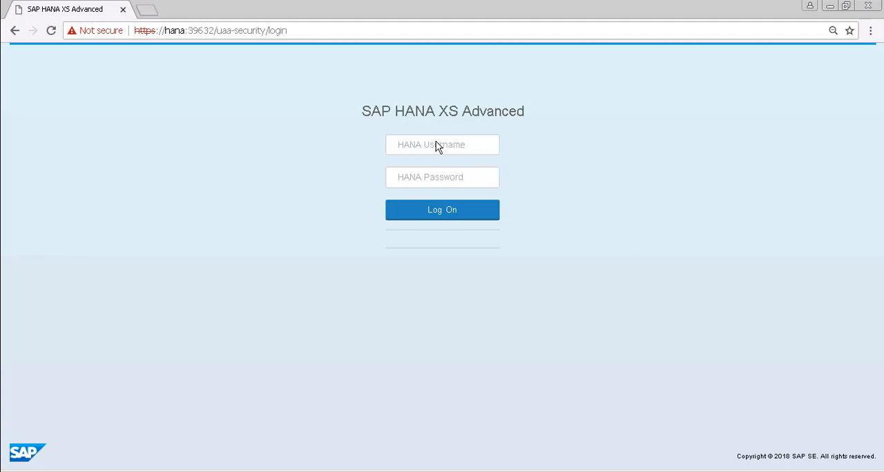
pyautogui.moveTo(403, 145)
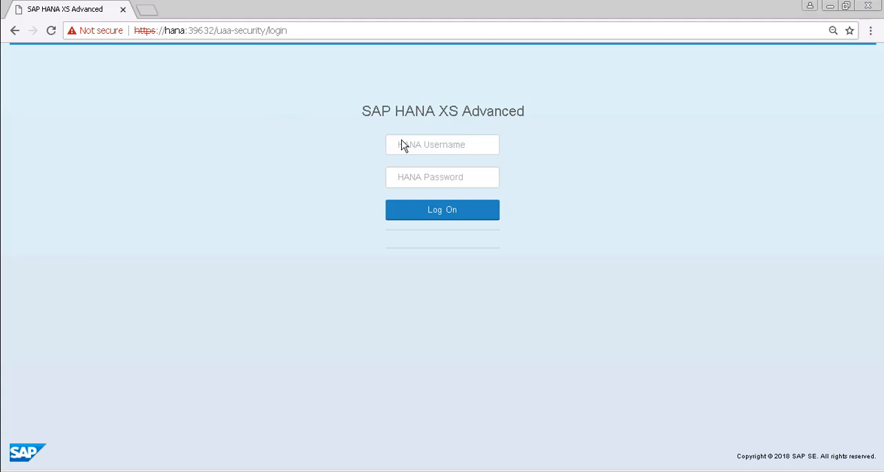
pyautogui.moveTo(447, 138)
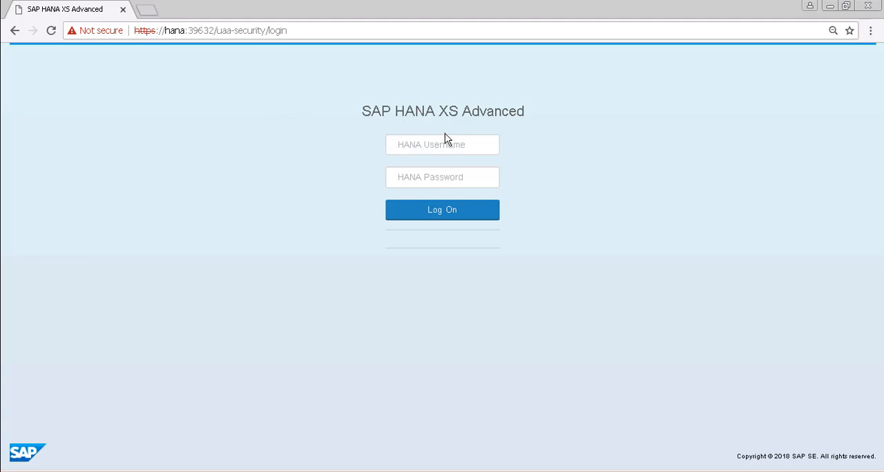
# Log on to XS Advanced as BACKUP_OPERATOR with its password.
pyautogui.click(442, 145)
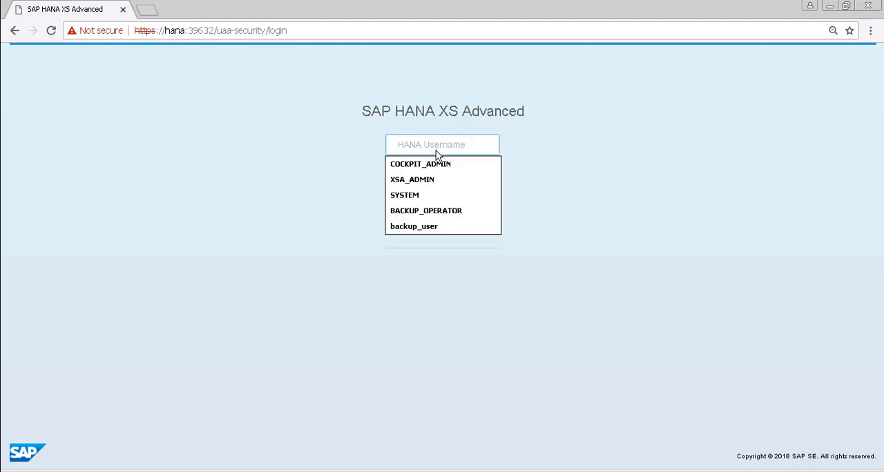
pyautogui.click(425, 210)
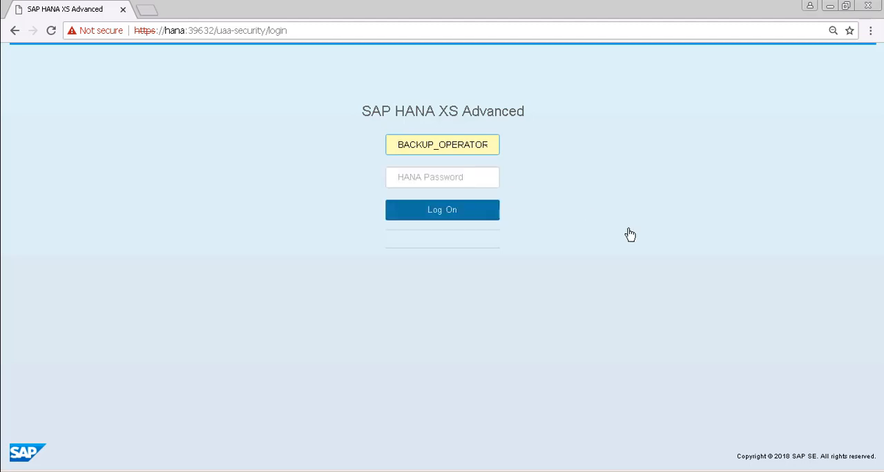
pyautogui.click(442, 177)
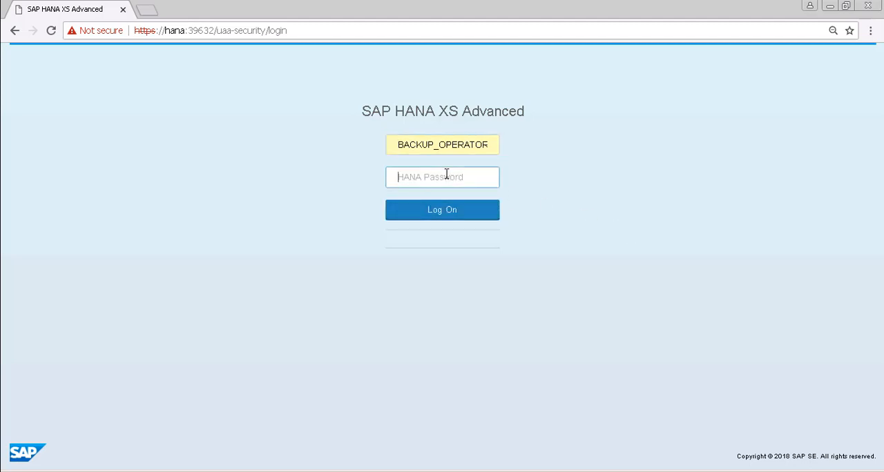
pyautogui.write('•')
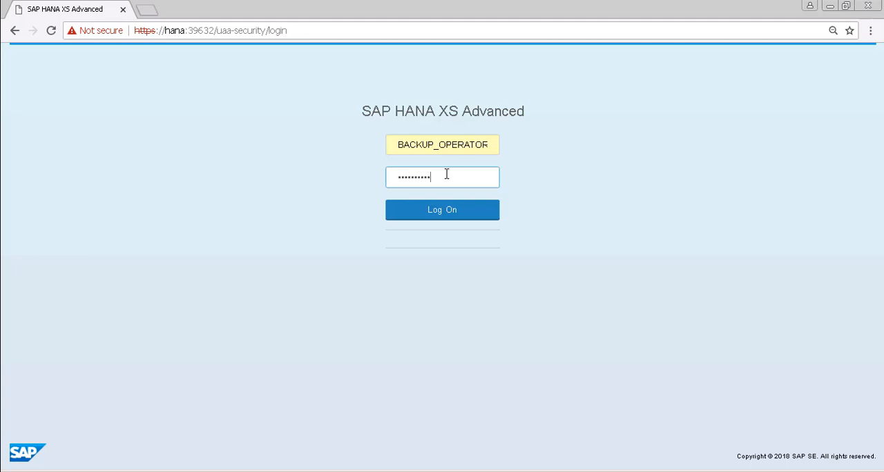
pyautogui.click(442, 210)
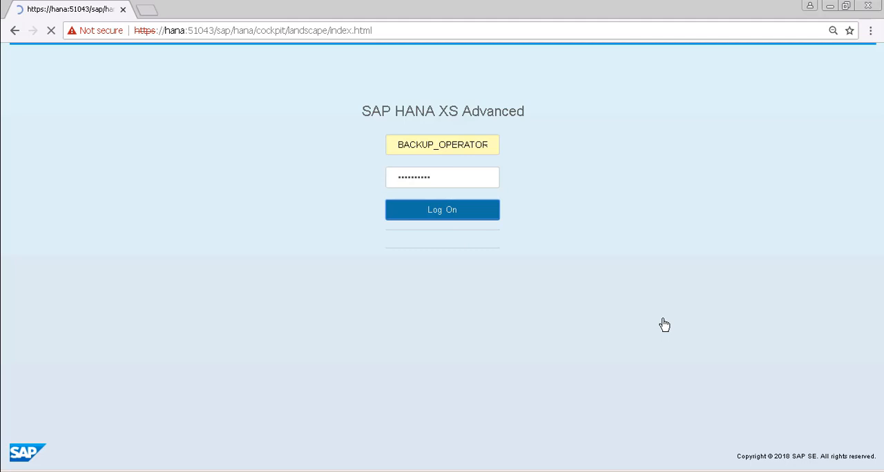
# Load the My Resources home page showing the three resources and their alerts.
pyautogui.click(442, 210)
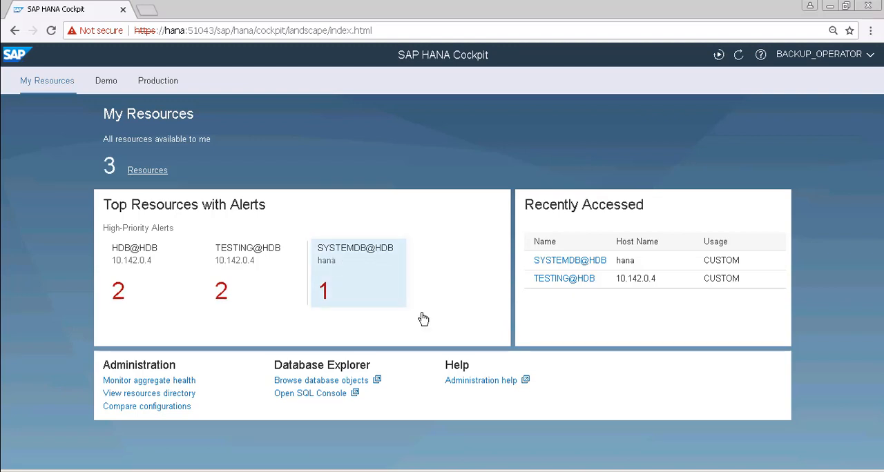
pyautogui.moveTo(380, 131)
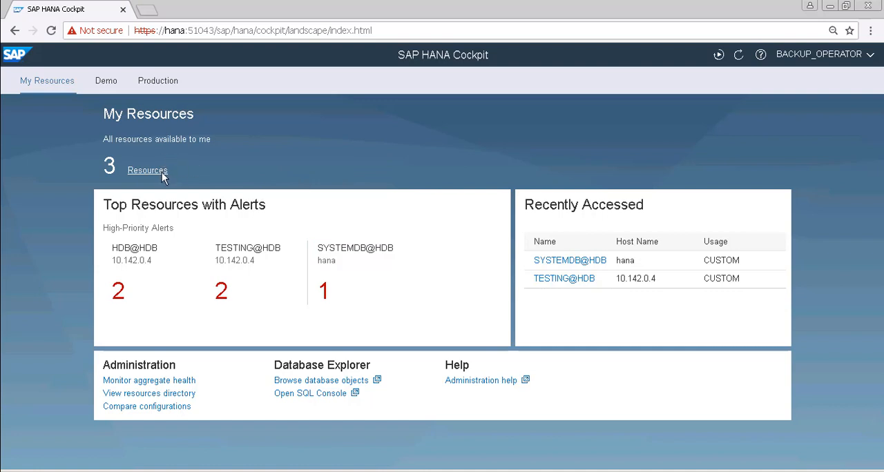
pyautogui.moveTo(246, 290)
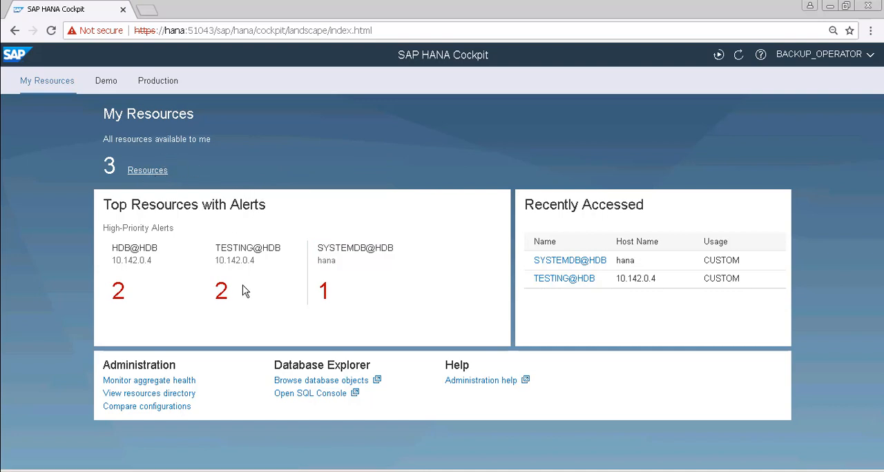
pyautogui.moveTo(257, 269)
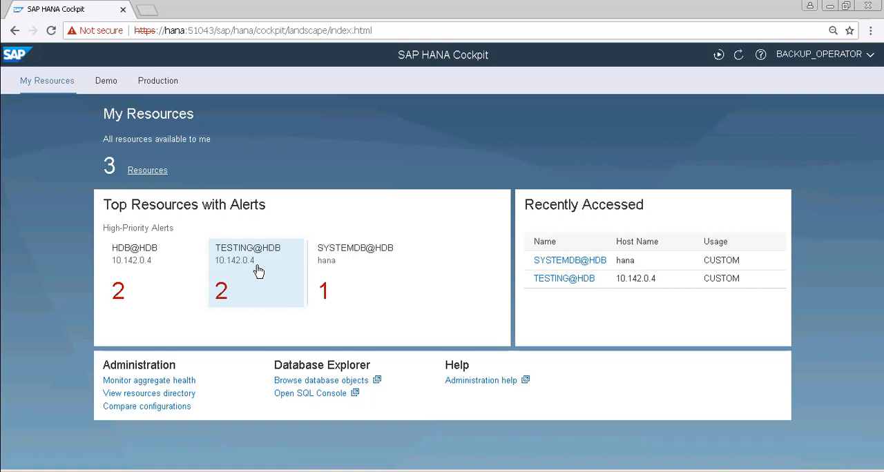
pyautogui.moveTo(243, 273)
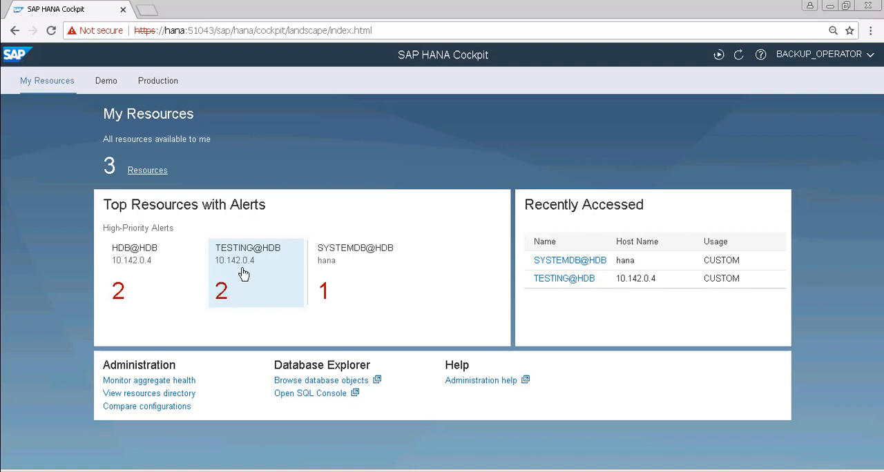
pyautogui.moveTo(149, 292)
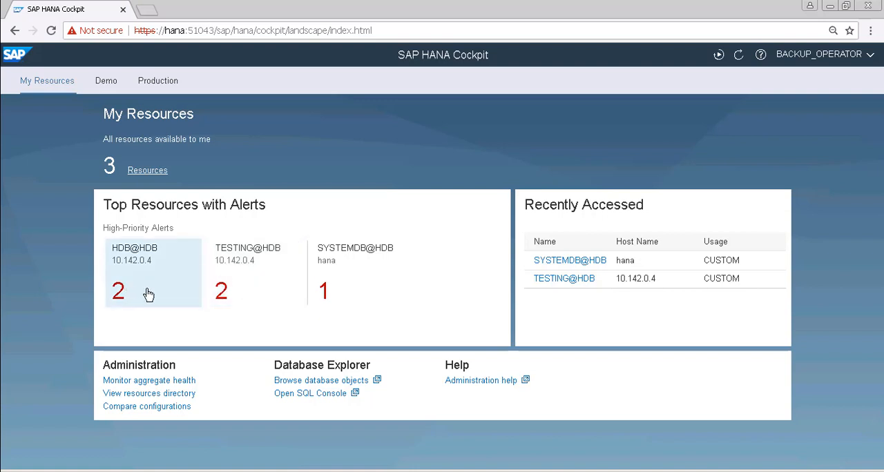
pyautogui.moveTo(146, 293)
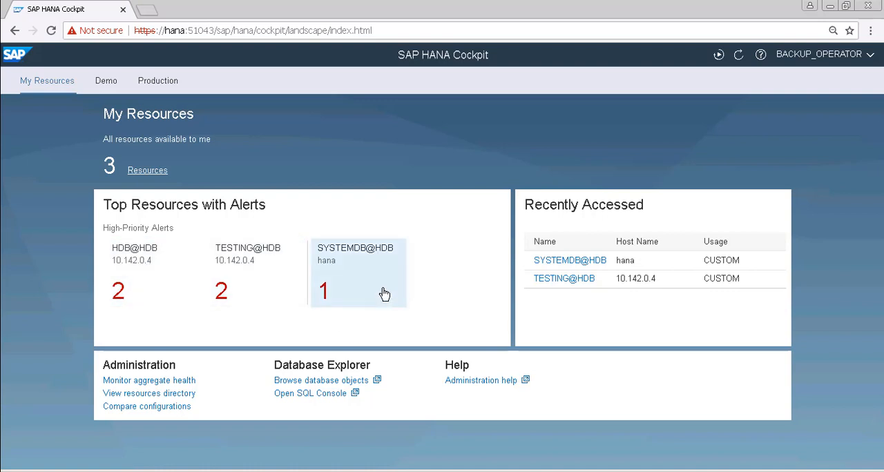
pyautogui.moveTo(230, 283)
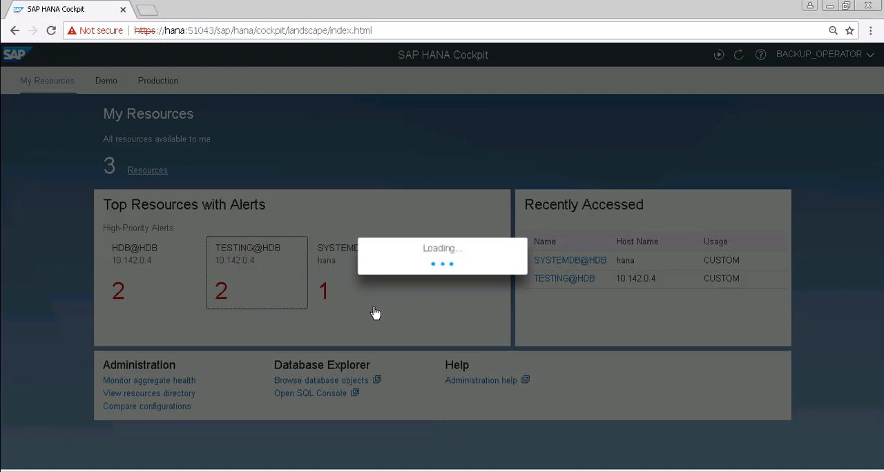
# Show the TESTING@HDB overview scrolled down to its DB Administration links.
pyautogui.click(247, 273)
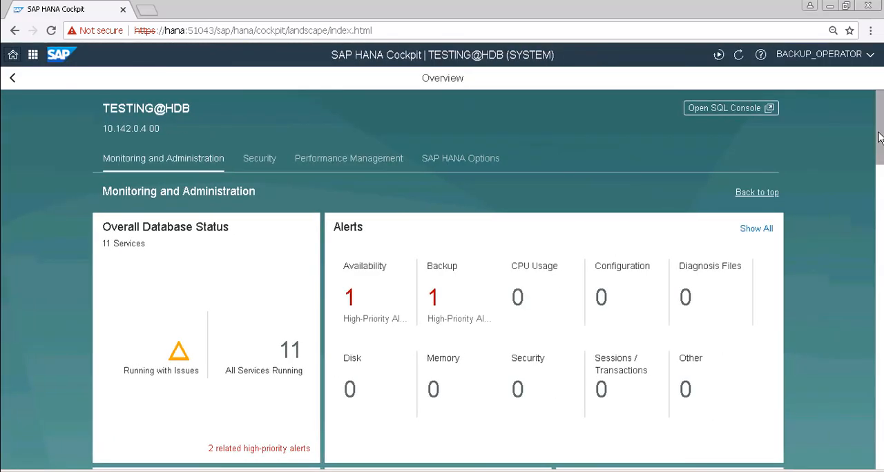
pyautogui.scroll(-3)
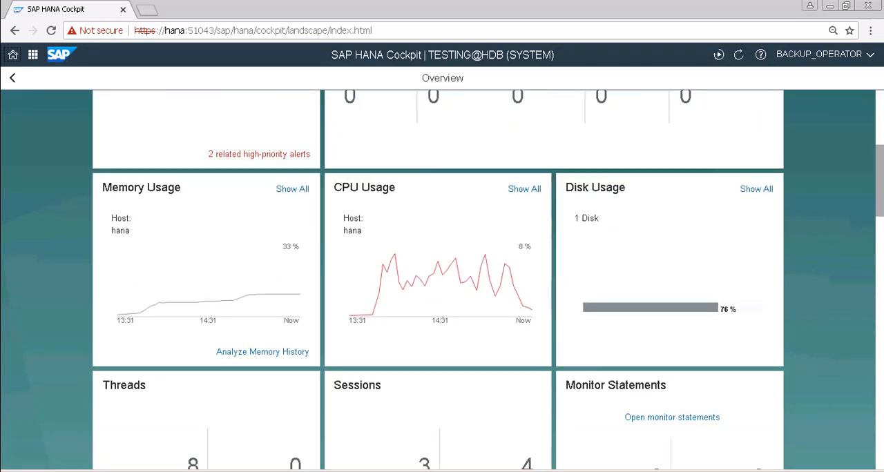
pyautogui.scroll(-3)
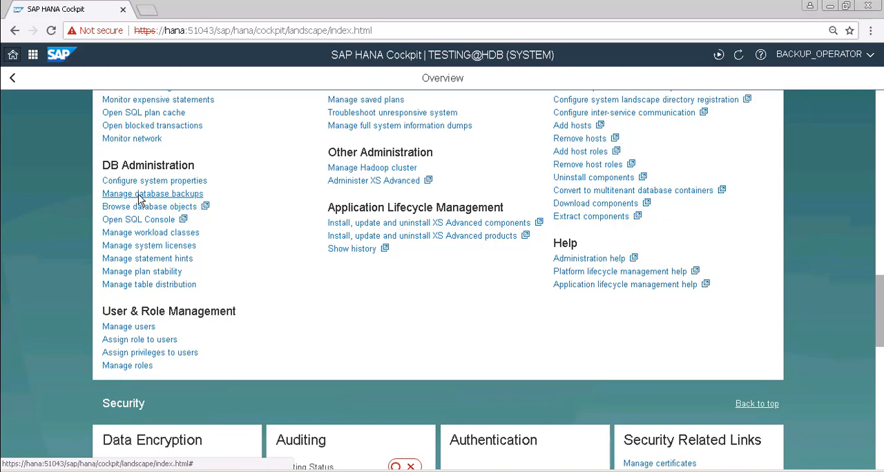
pyautogui.moveTo(296, 251)
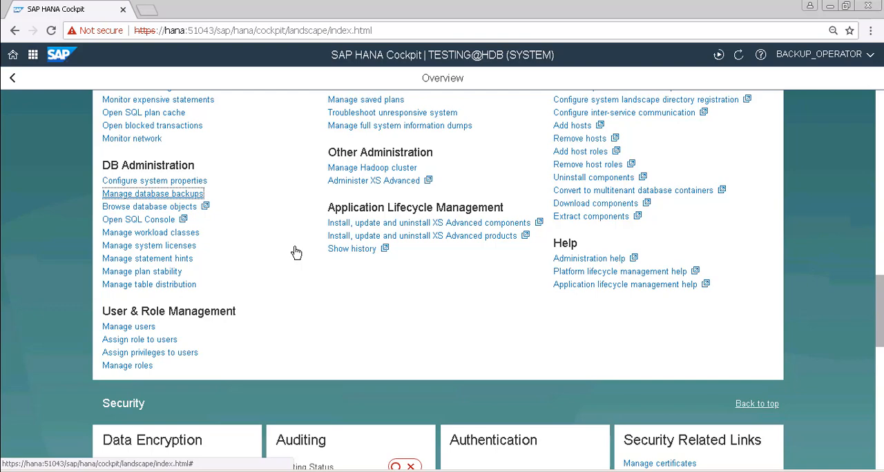
# Show the TESTING Backup Catalog via Manage database backups.
pyautogui.click(152, 194)
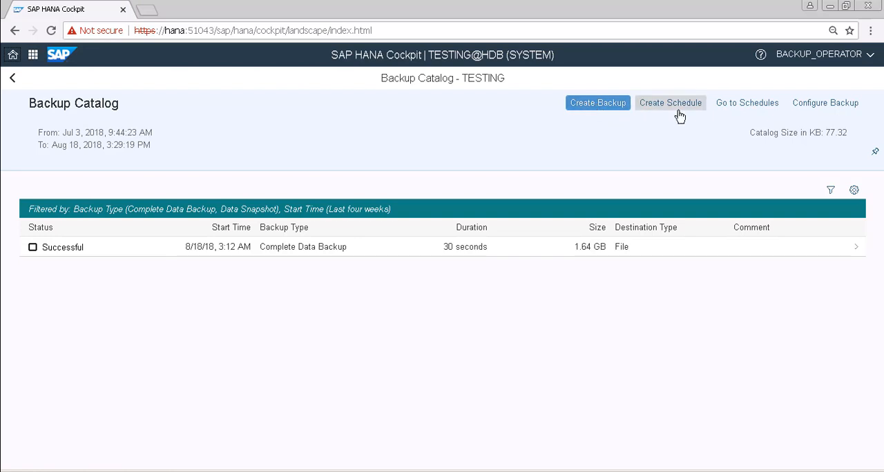
pyautogui.moveTo(747, 108)
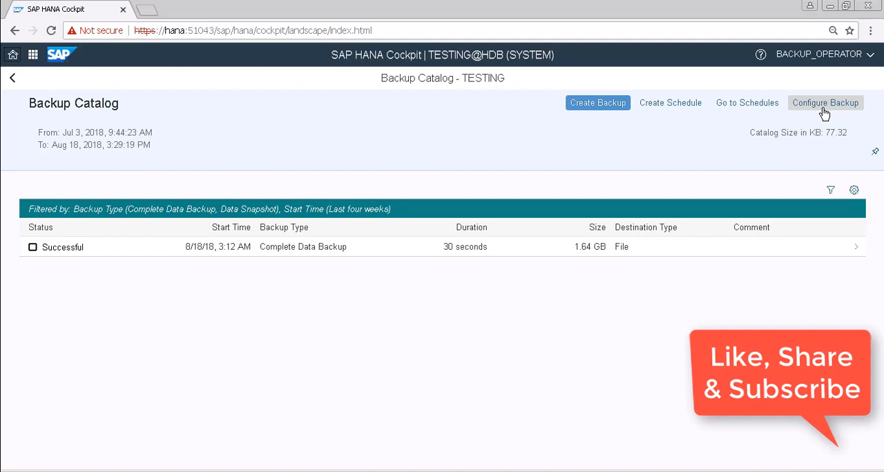
pyautogui.moveTo(656, 116)
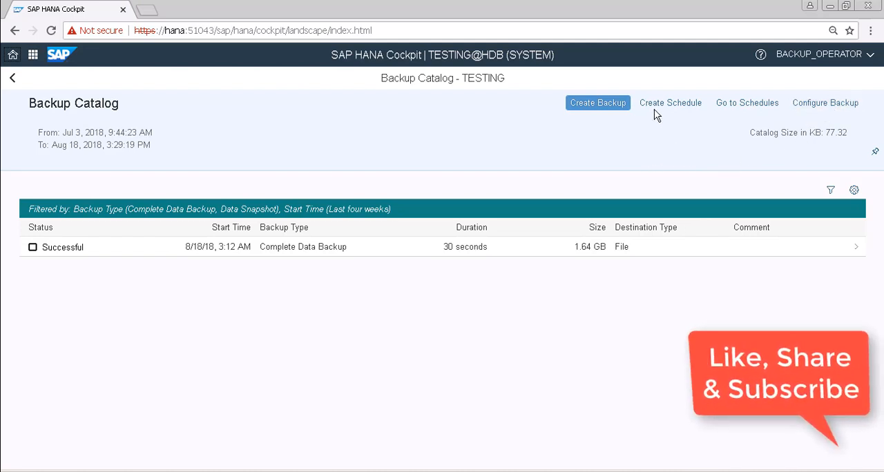
pyautogui.moveTo(670, 102)
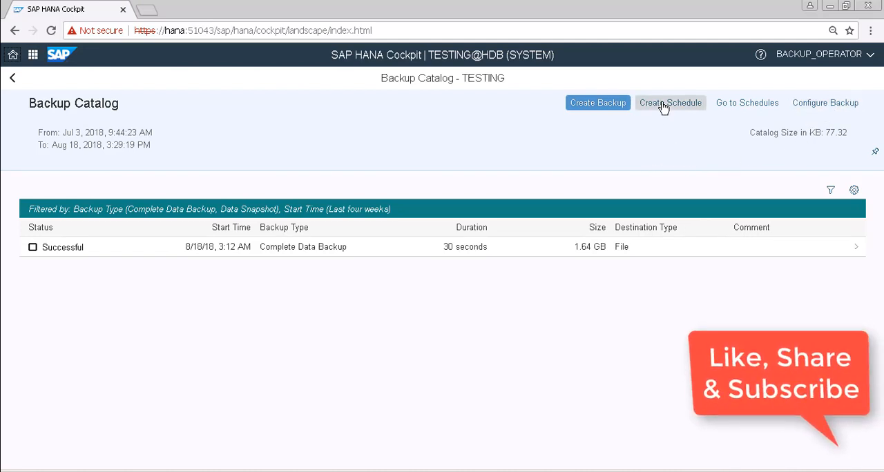
# Start a new backup schedule and review its prefilled complete file backup settings.
pyautogui.click(669, 102)
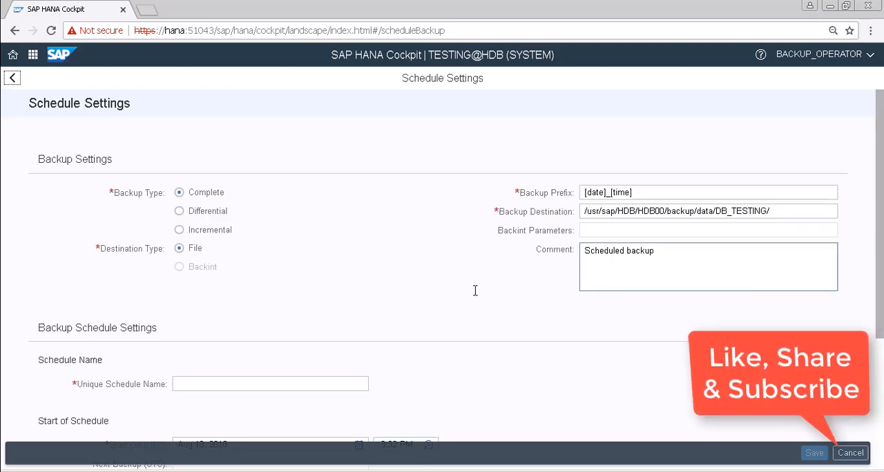
pyautogui.moveTo(454, 294)
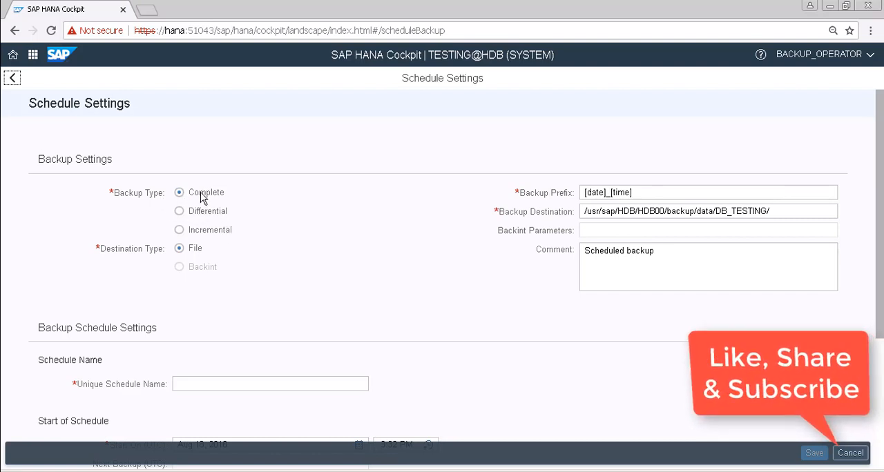
pyautogui.moveTo(210, 201)
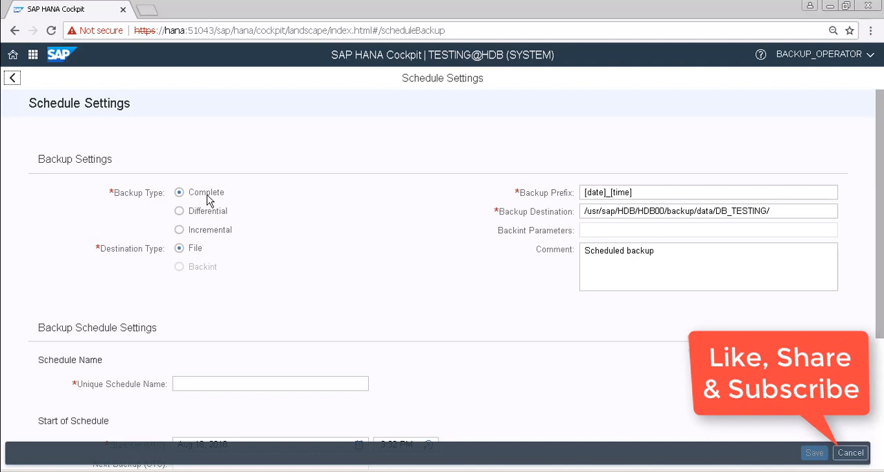
pyautogui.moveTo(218, 233)
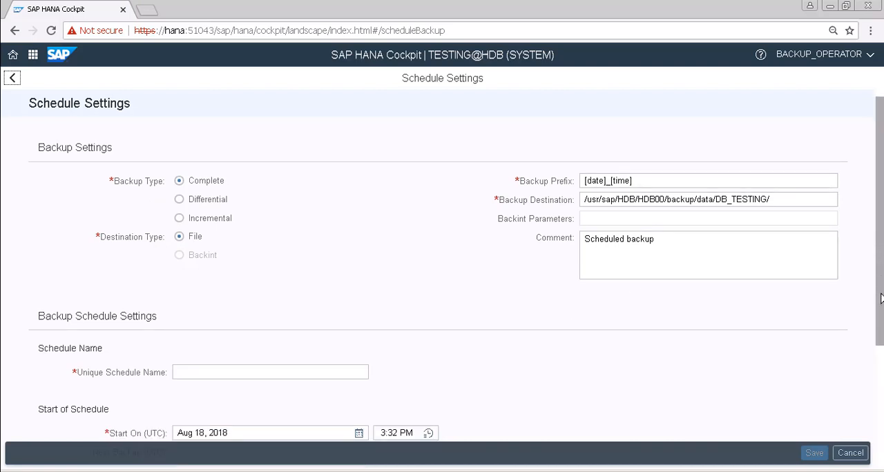
pyautogui.scroll(-3)
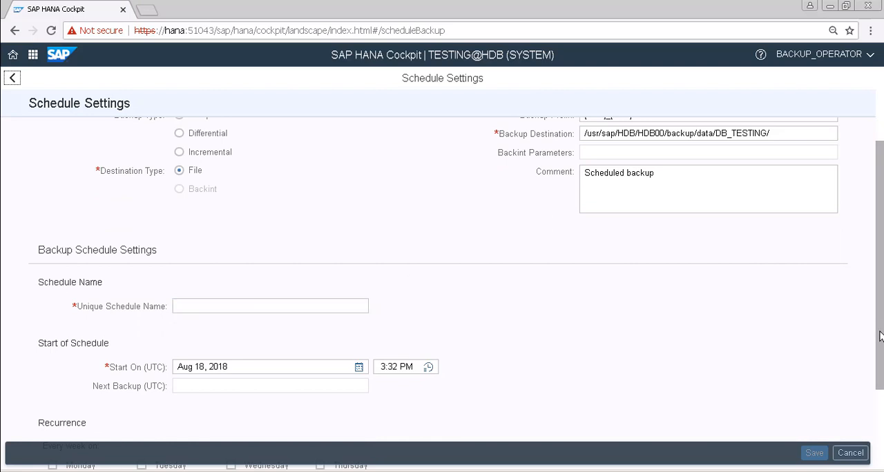
pyautogui.scroll(3)
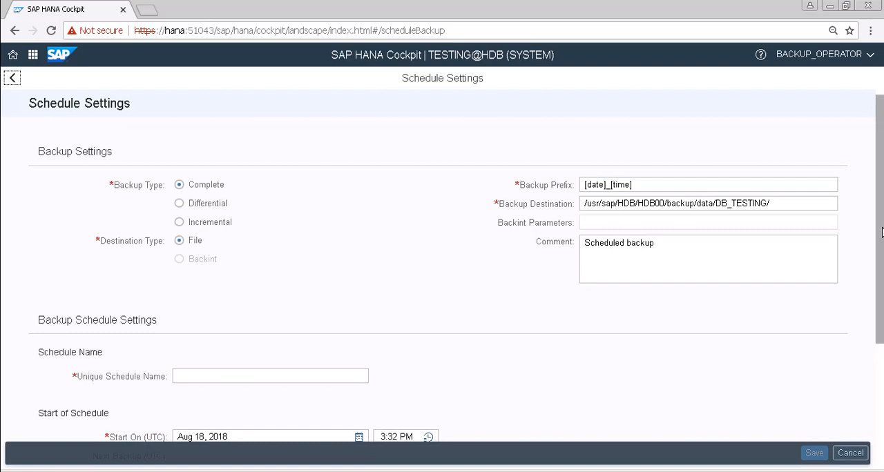
pyautogui.scroll(-3)
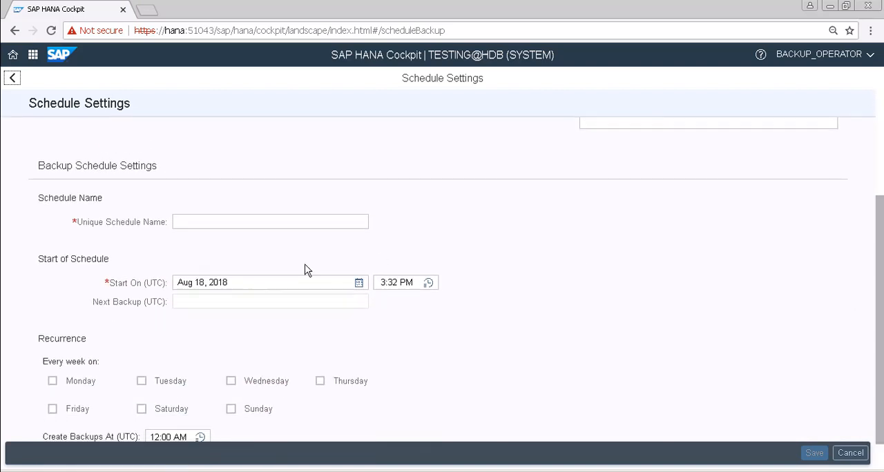
# Enter Daily_Full_backup as the schedule's unique name.
pyautogui.click(271, 220)
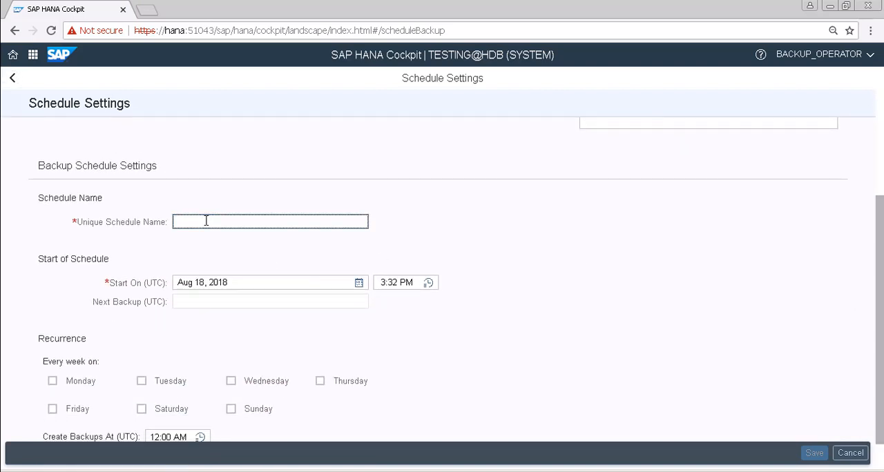
pyautogui.write('Da')
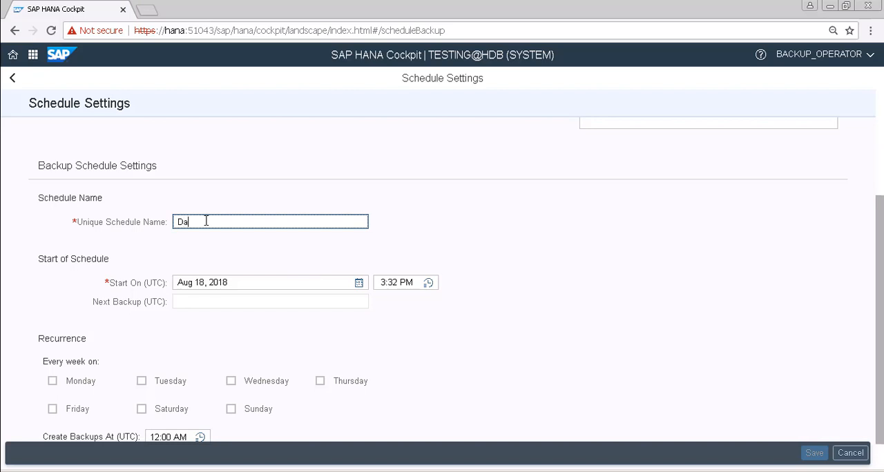
pyautogui.write('ily')
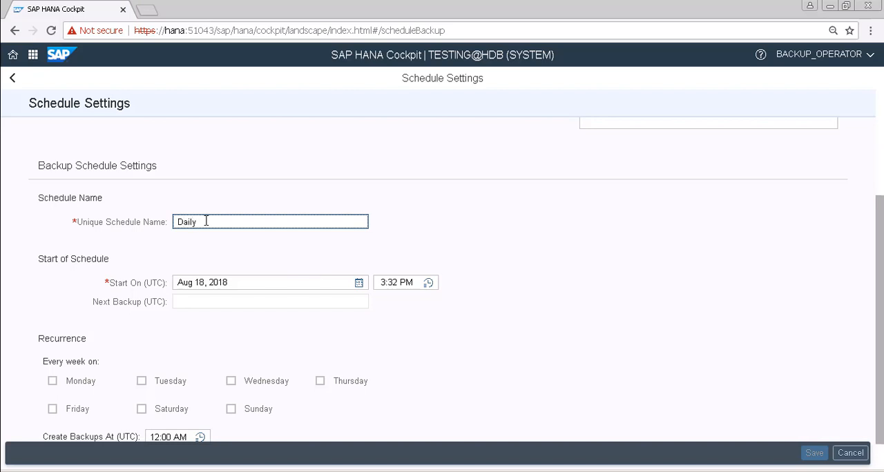
pyautogui.write('_F')
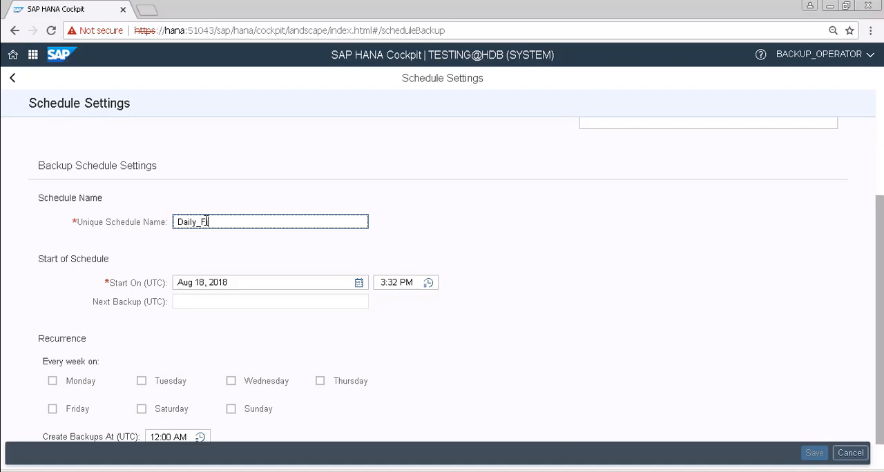
pyautogui.write('ull')
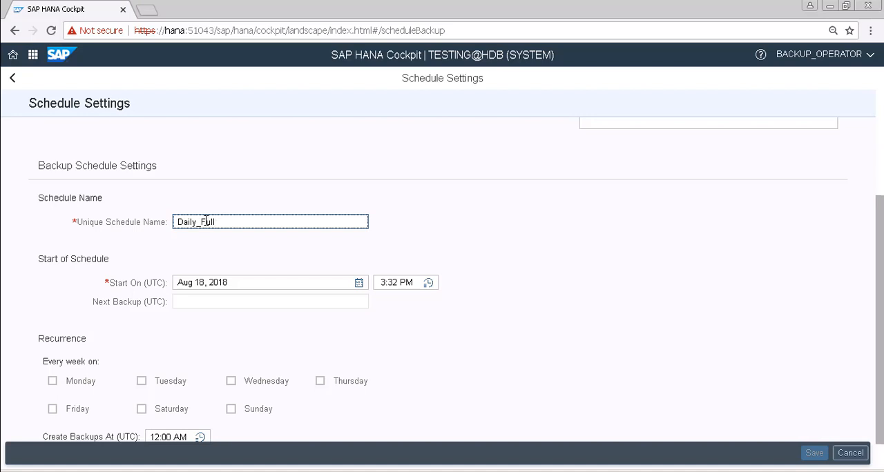
pyautogui.write('_back')
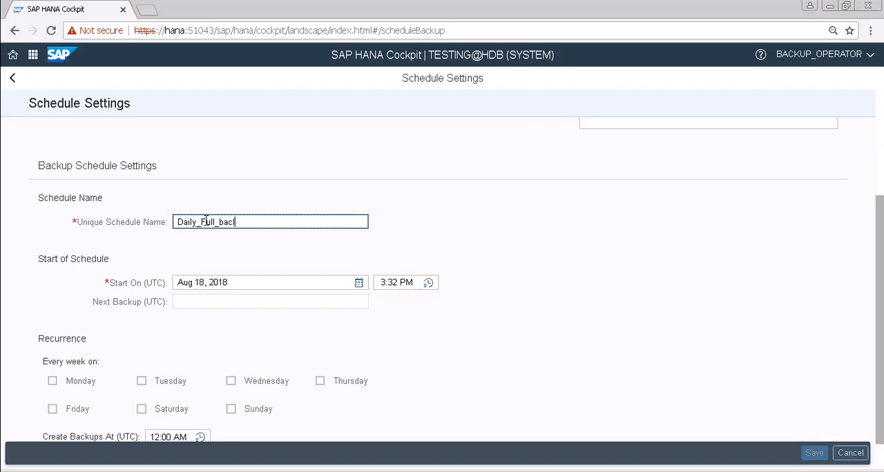
pyautogui.write('up')
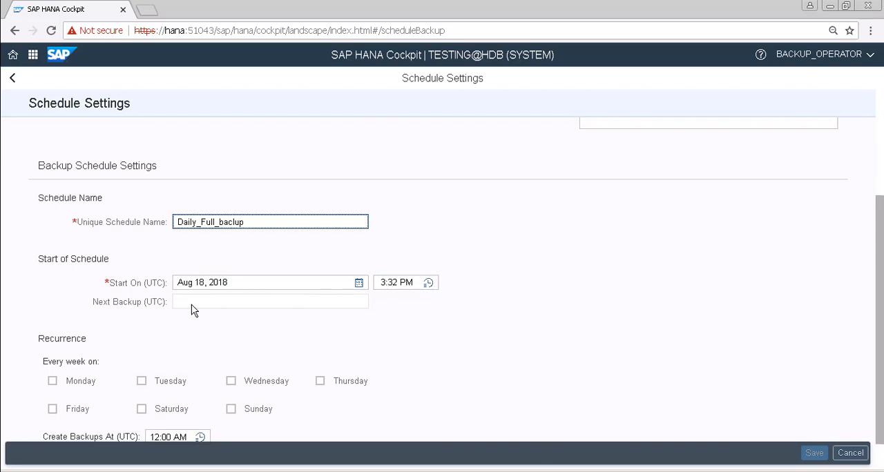
pyautogui.moveTo(676, 312)
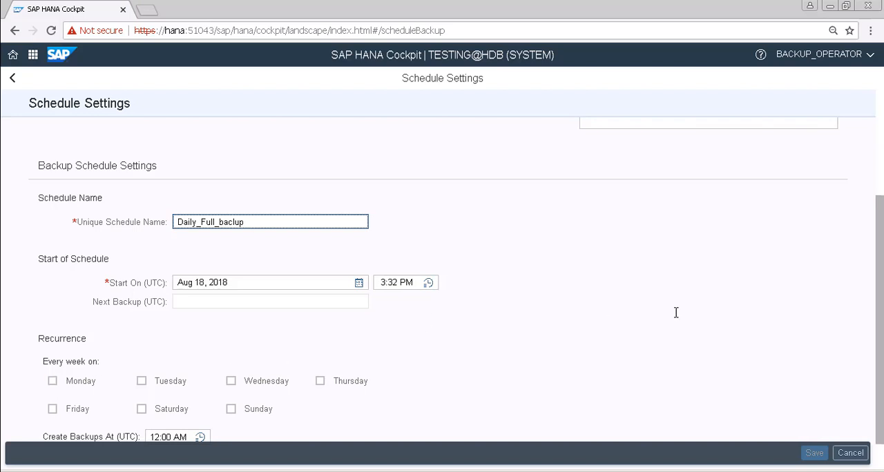
pyautogui.scroll(3)
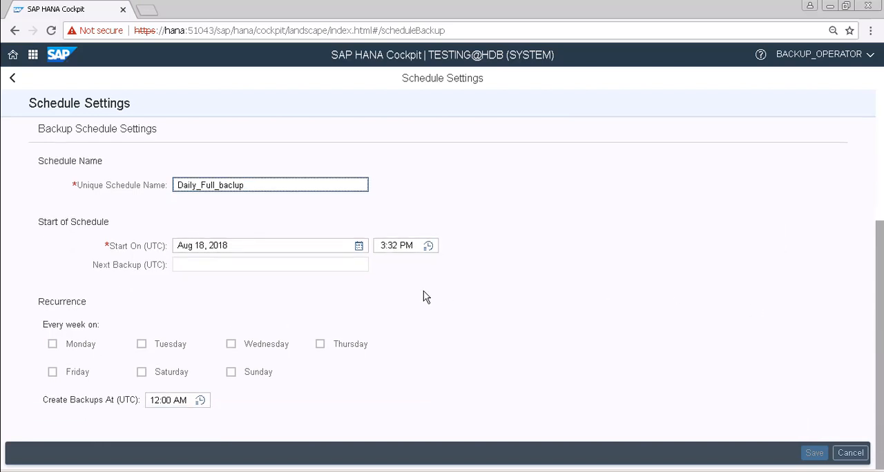
pyautogui.moveTo(50, 353)
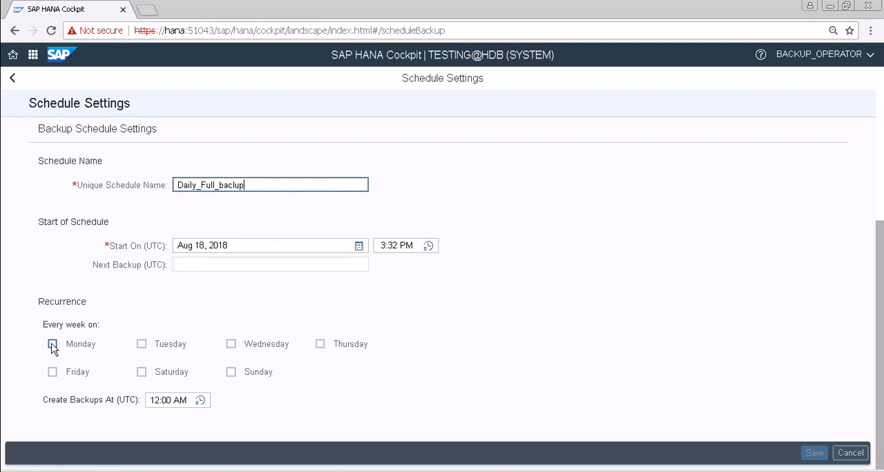
# Check all seven weekdays for recurrence and bring up the Create Backups At time picker.
pyautogui.click(52, 344)
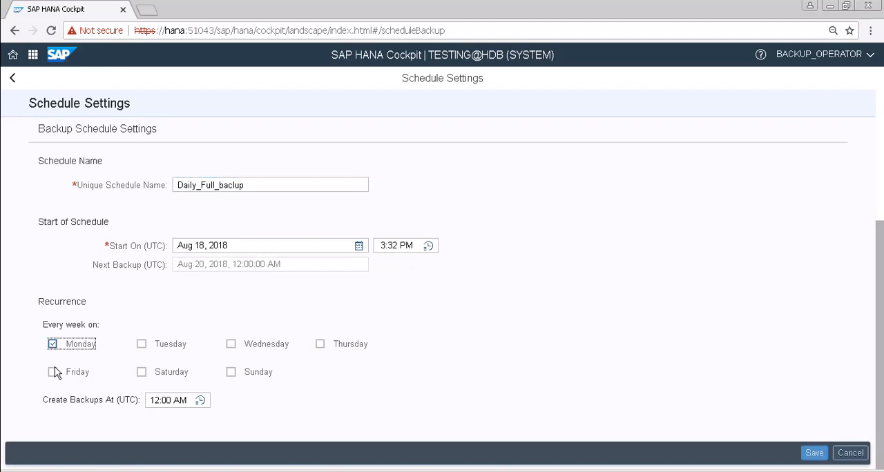
pyautogui.click(52, 372)
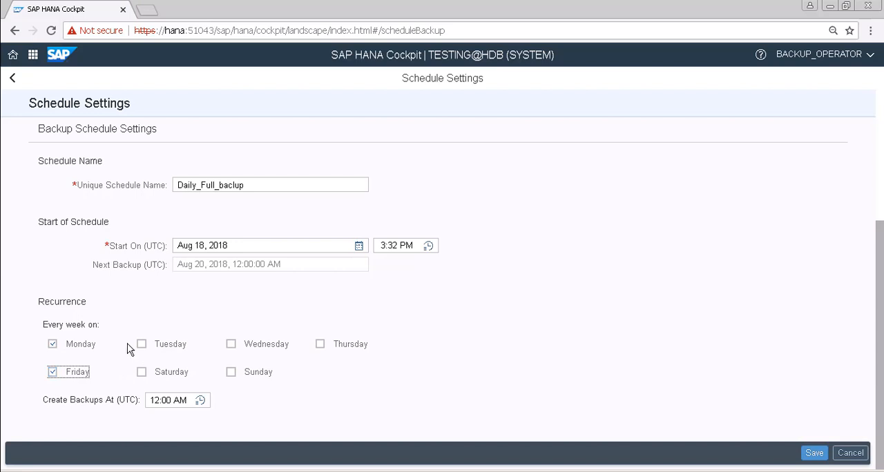
pyautogui.click(140, 343)
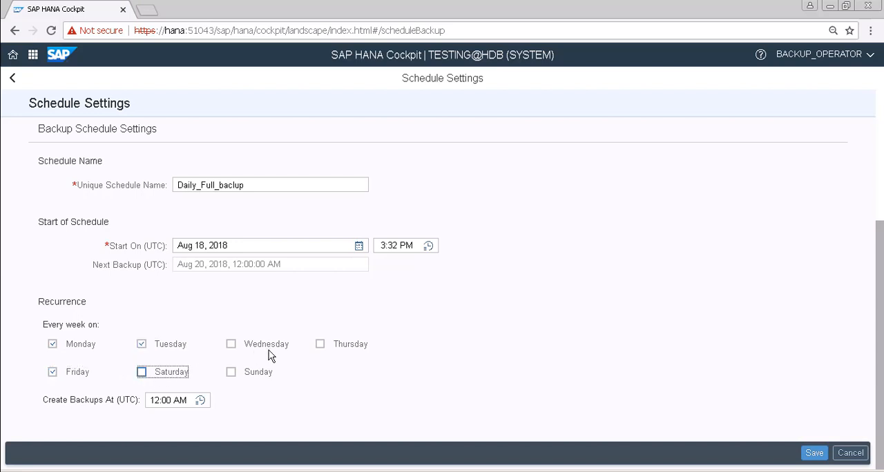
pyautogui.click(232, 344)
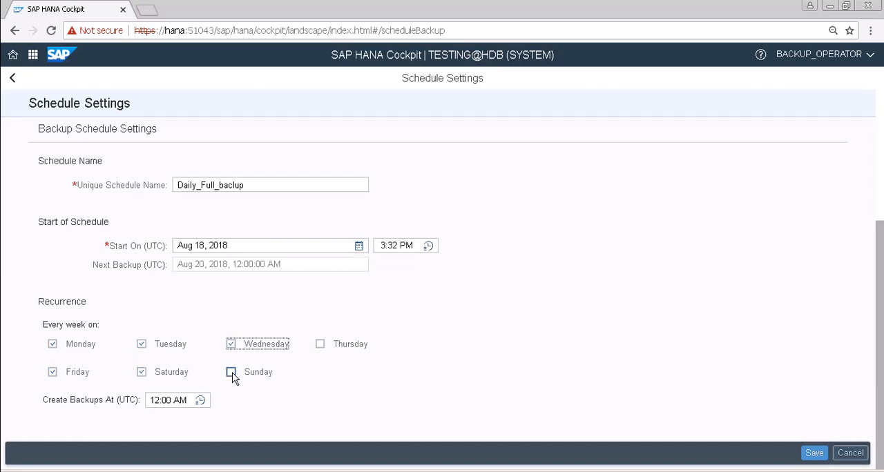
pyautogui.click(321, 344)
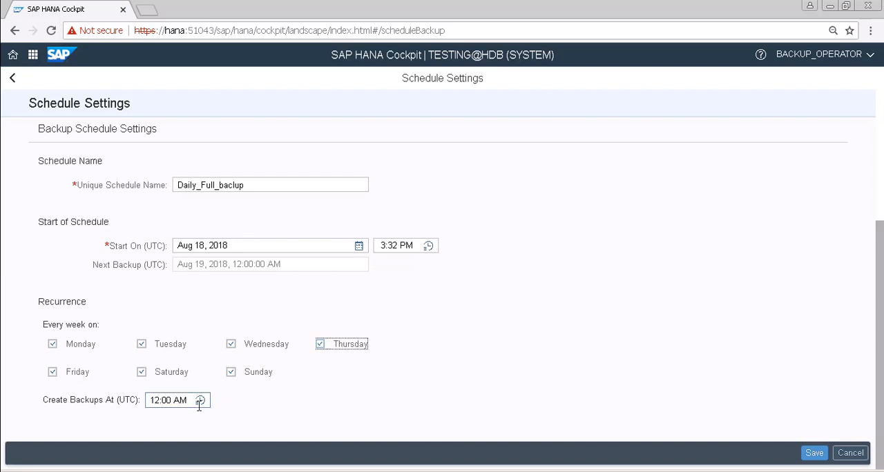
pyautogui.click(199, 401)
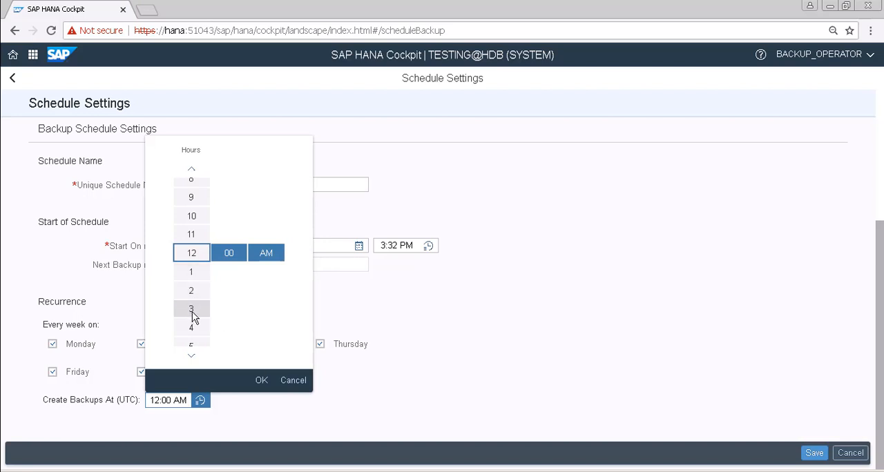
# Choose 3:38 PM as the backup time and save the Daily_Full_backup schedule.
pyautogui.click(190, 309)
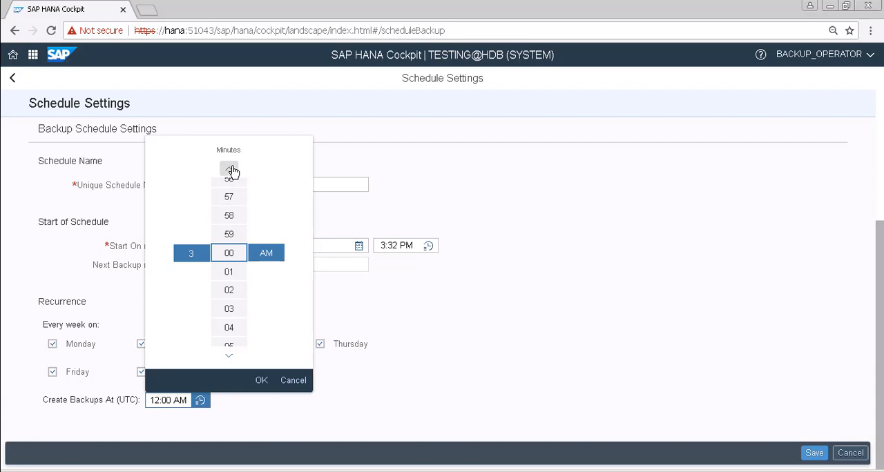
pyautogui.click(229, 170)
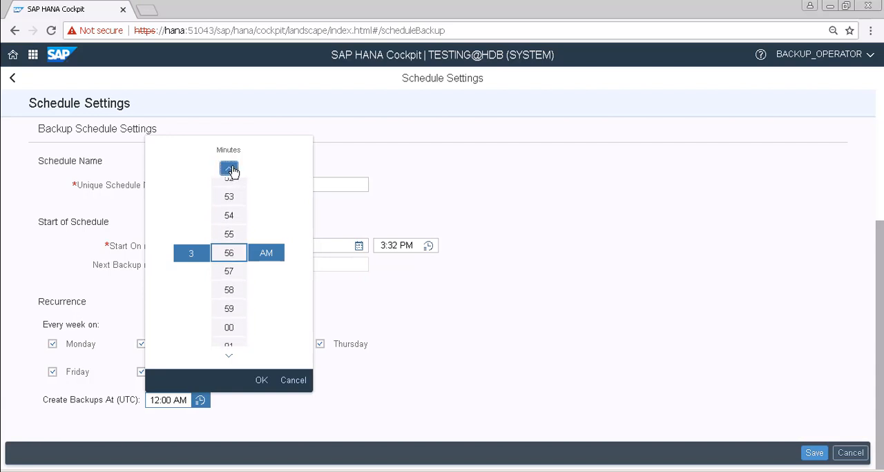
pyautogui.click(229, 168)
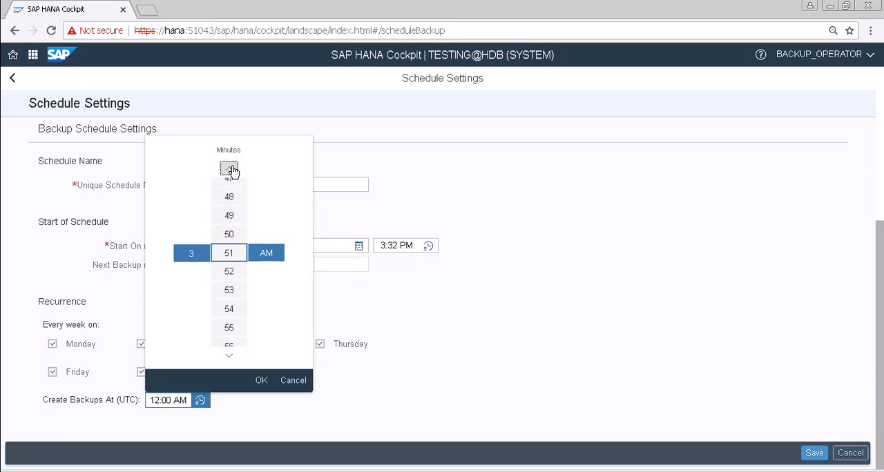
pyautogui.click(229, 169)
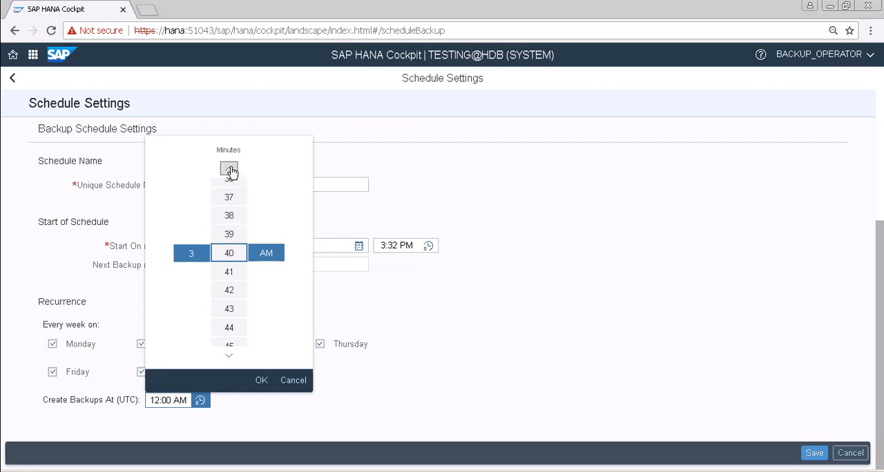
pyautogui.click(229, 170)
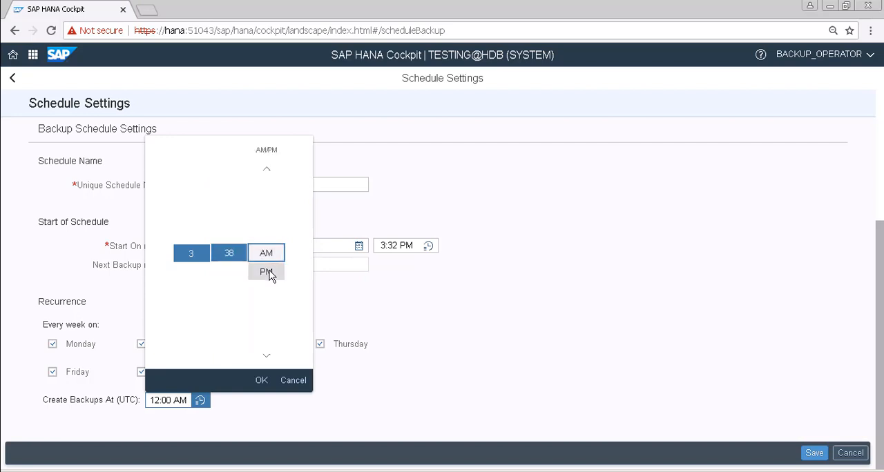
pyautogui.click(265, 270)
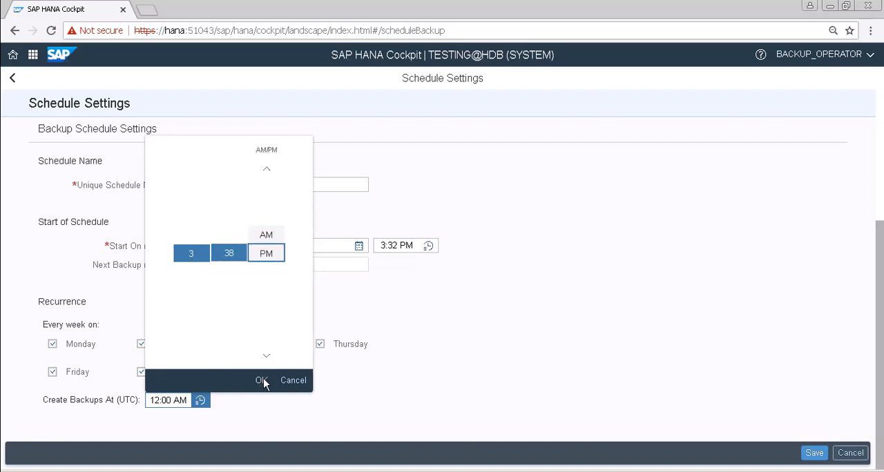
pyautogui.click(261, 381)
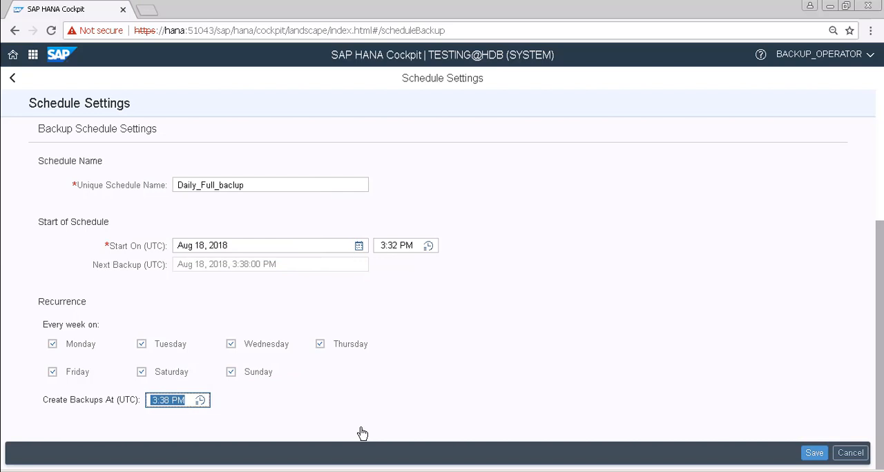
pyautogui.moveTo(185, 427)
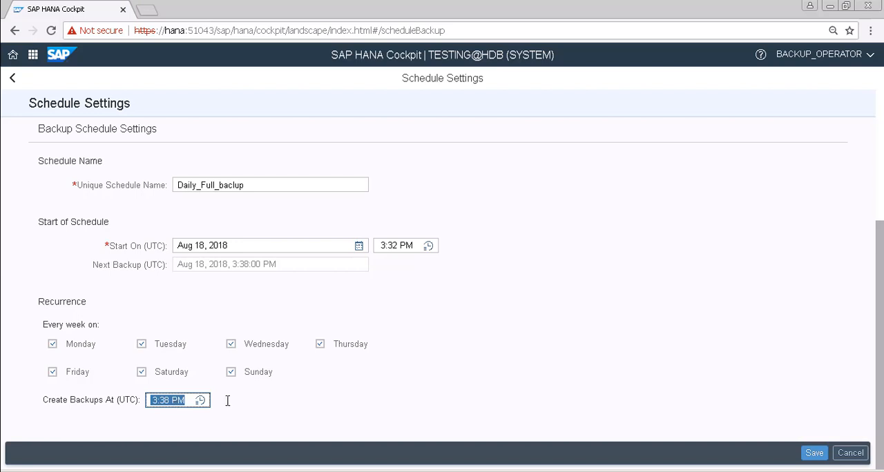
pyautogui.moveTo(435, 394)
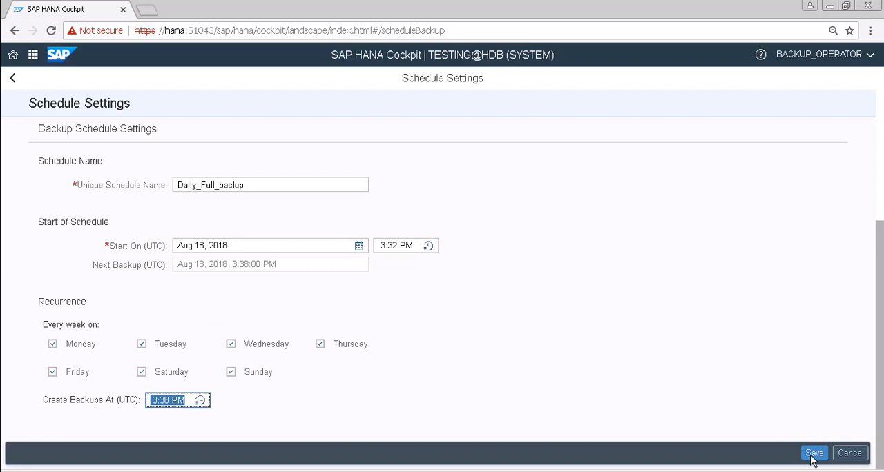
pyautogui.click(814, 453)
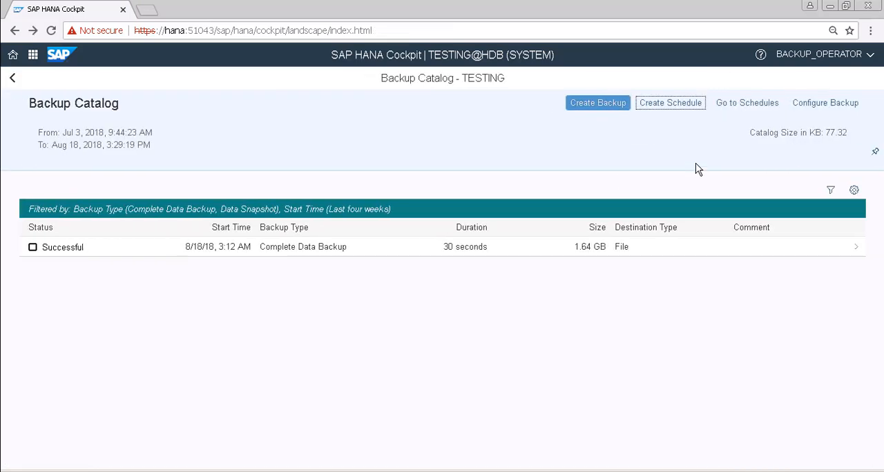
# Review Daily_Full_backup in Backup Schedules, then follow the Enable link for the schedule job.
pyautogui.click(746, 102)
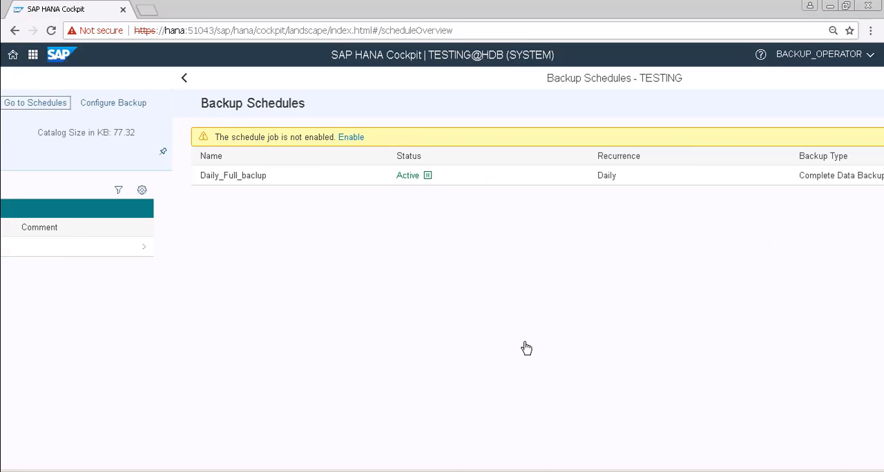
pyautogui.click(185, 77)
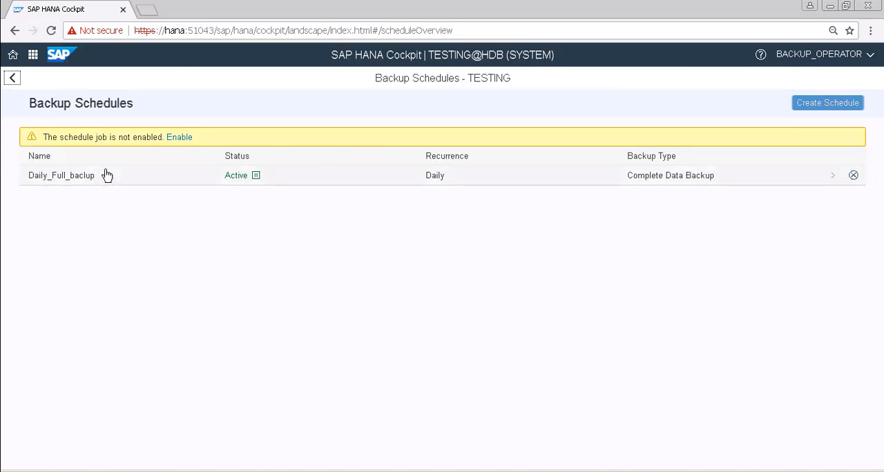
pyautogui.moveTo(283, 229)
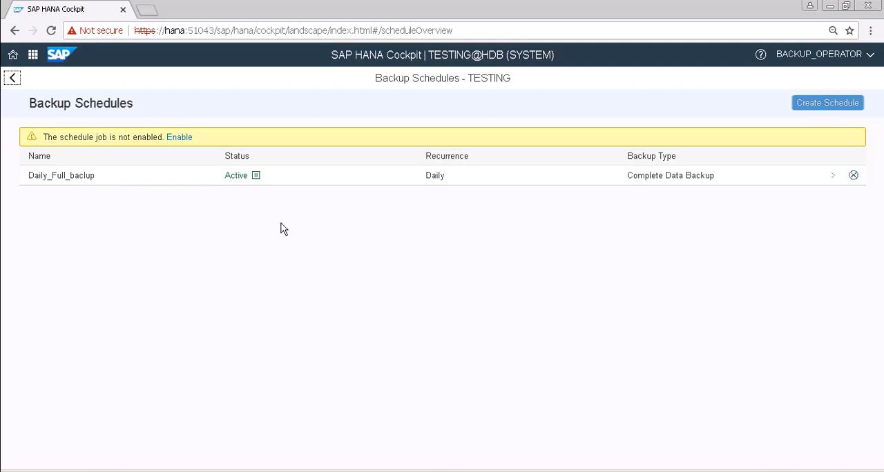
pyautogui.moveTo(553, 243)
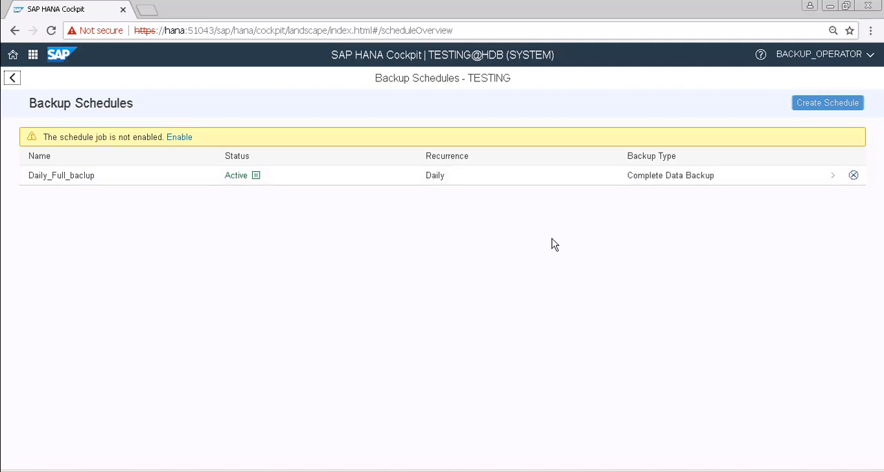
pyautogui.moveTo(76, 152)
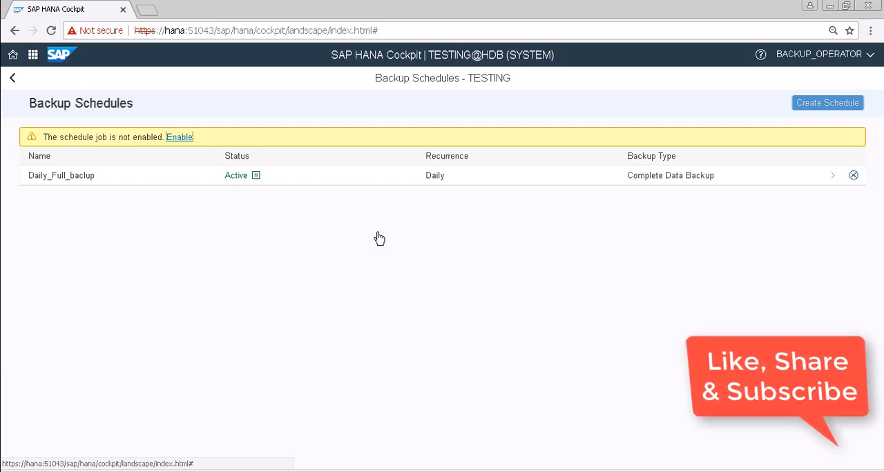
pyautogui.click(180, 136)
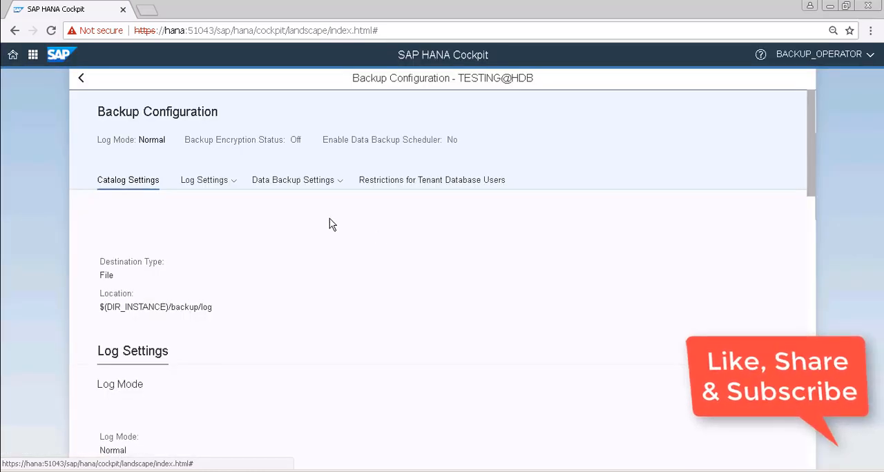
pyautogui.moveTo(293, 180)
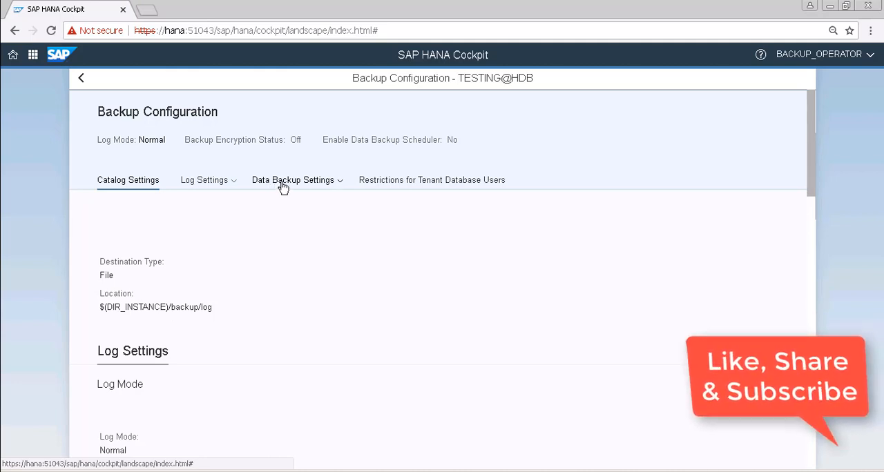
# Choose Data Backup Scheduler from the Data Backup Settings choices.
pyautogui.click(297, 179)
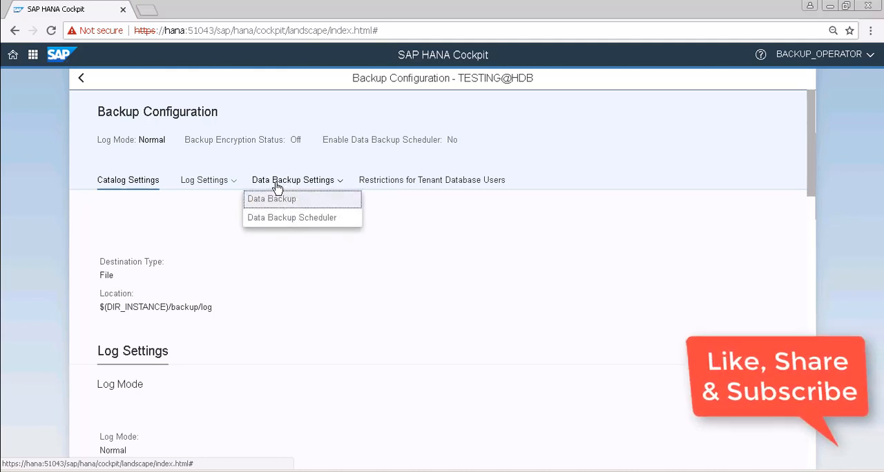
pyautogui.moveTo(307, 222)
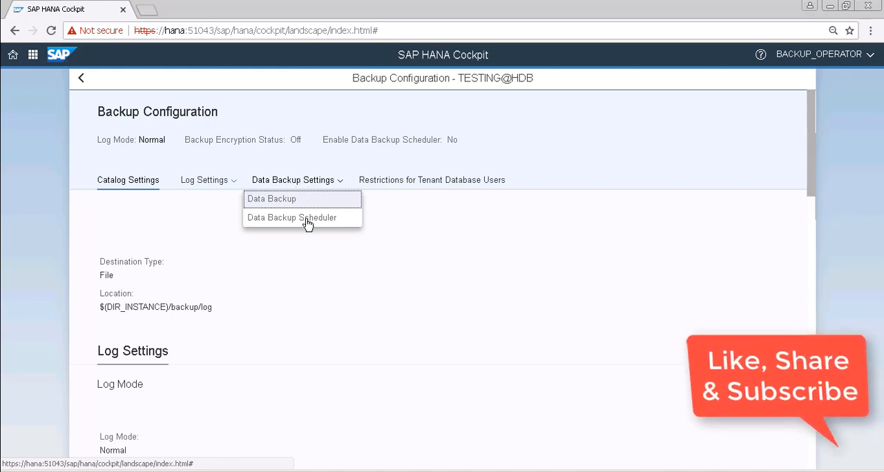
pyautogui.moveTo(290, 227)
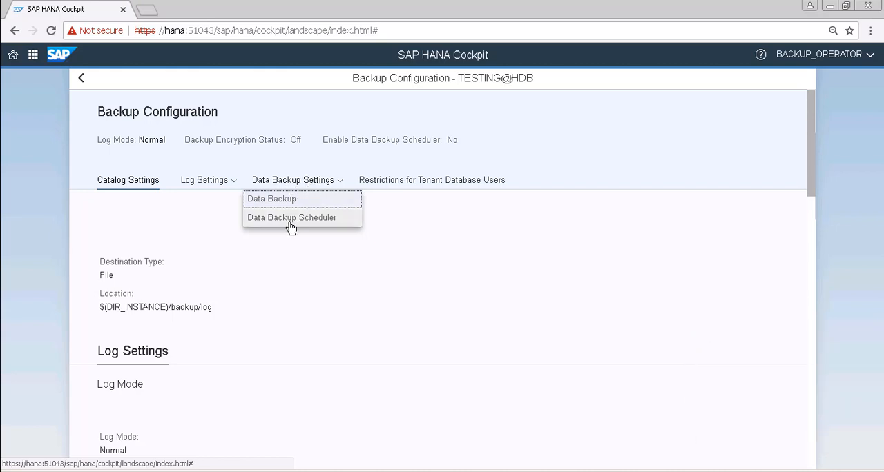
pyautogui.click(292, 218)
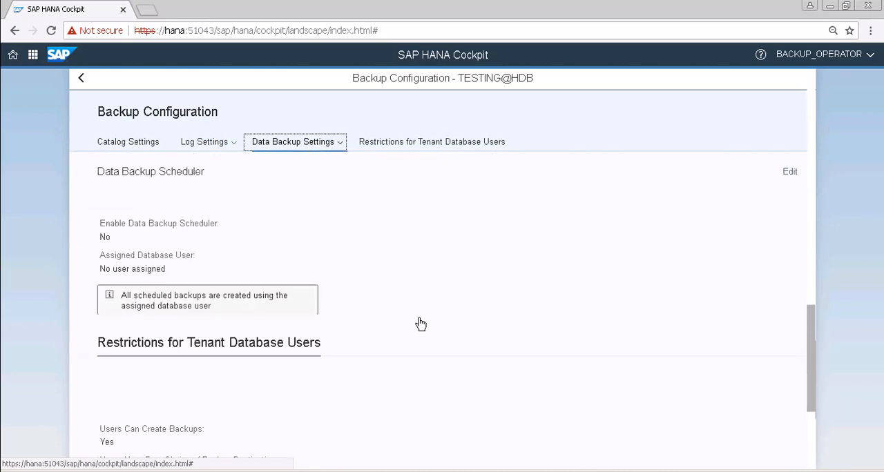
pyautogui.moveTo(790, 173)
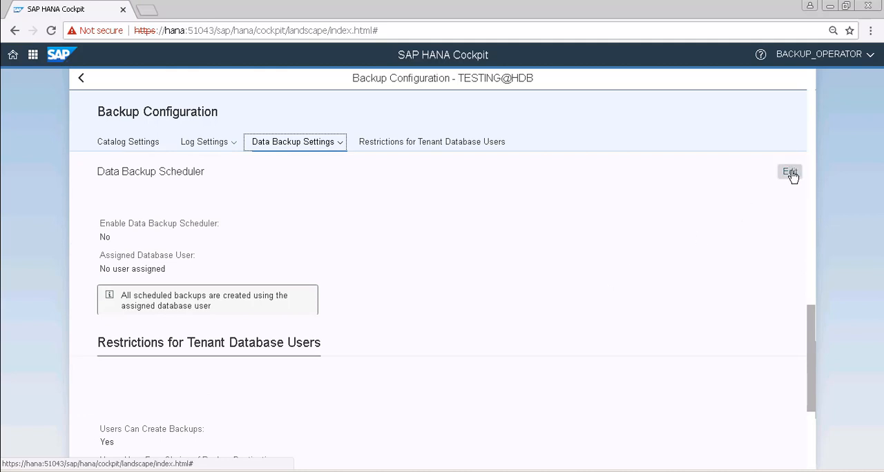
# Switch Enable Data Backup Scheduler to Yes with SYSTEM as database user and save.
pyautogui.click(790, 172)
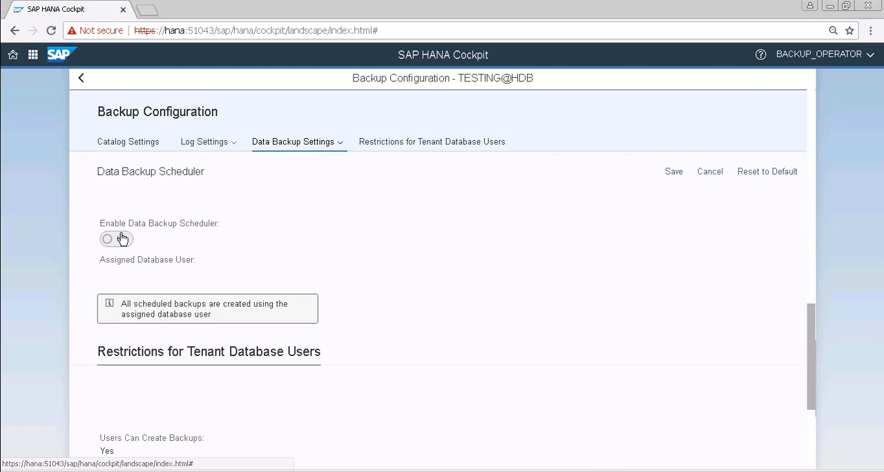
pyautogui.moveTo(121, 243)
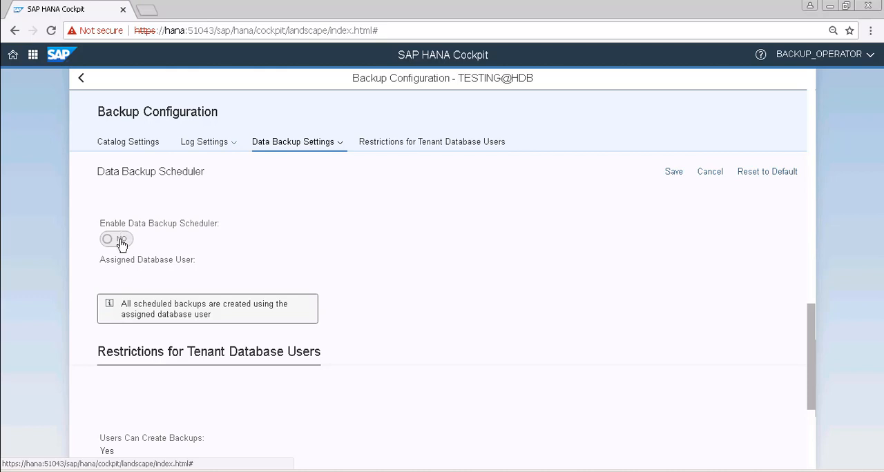
pyautogui.click(116, 239)
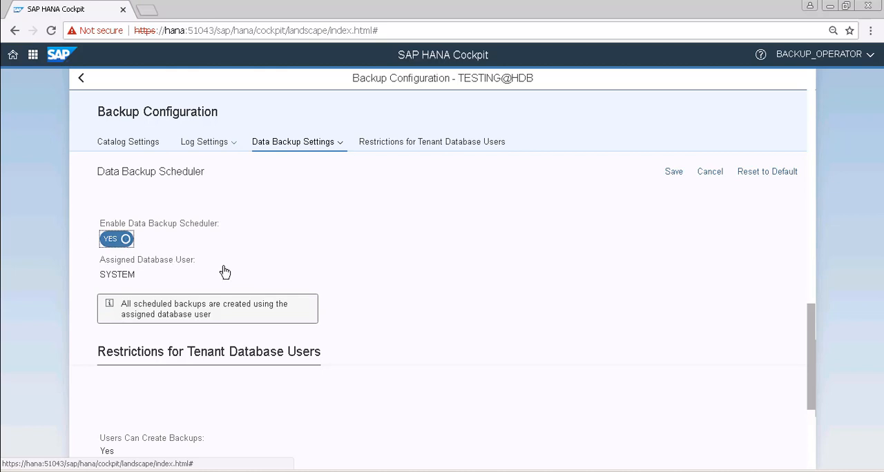
pyautogui.moveTo(674, 171)
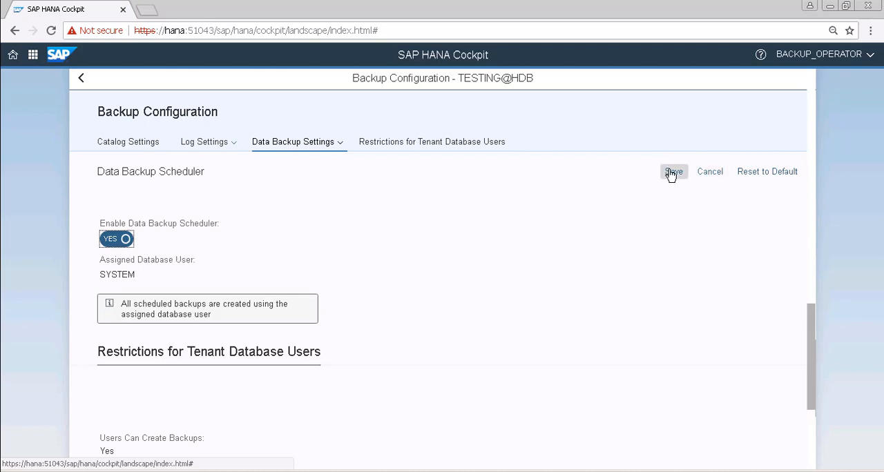
pyautogui.click(673, 171)
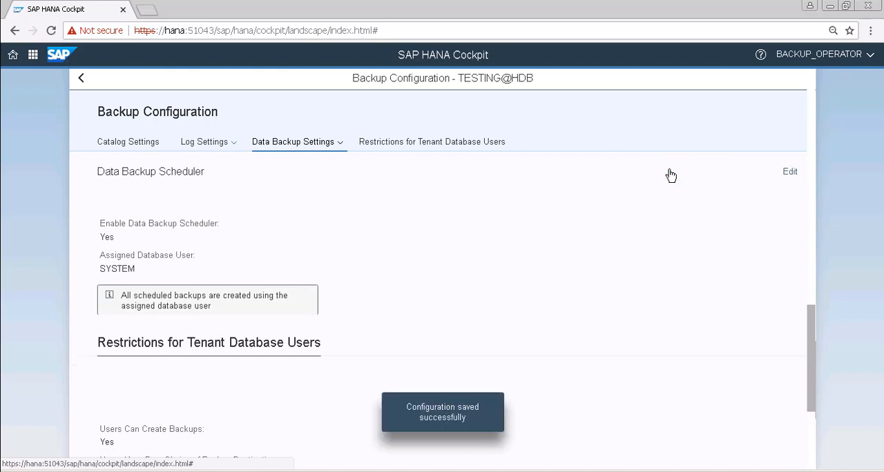
pyautogui.moveTo(765, 320)
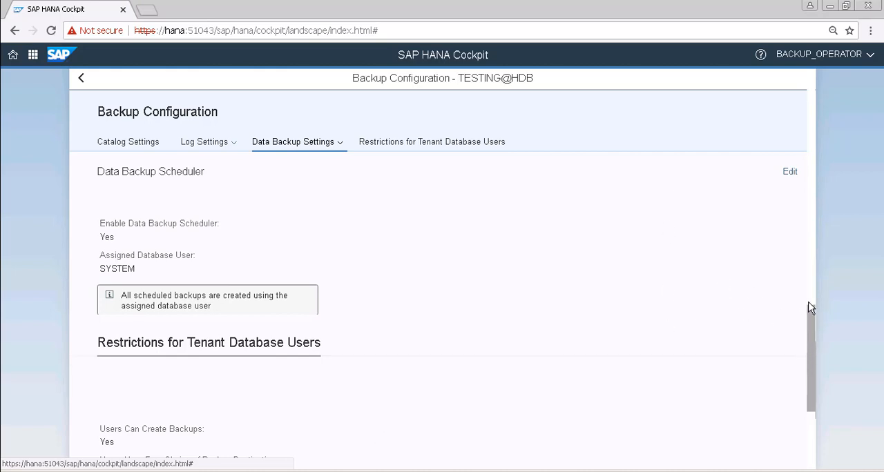
pyautogui.scroll(3)
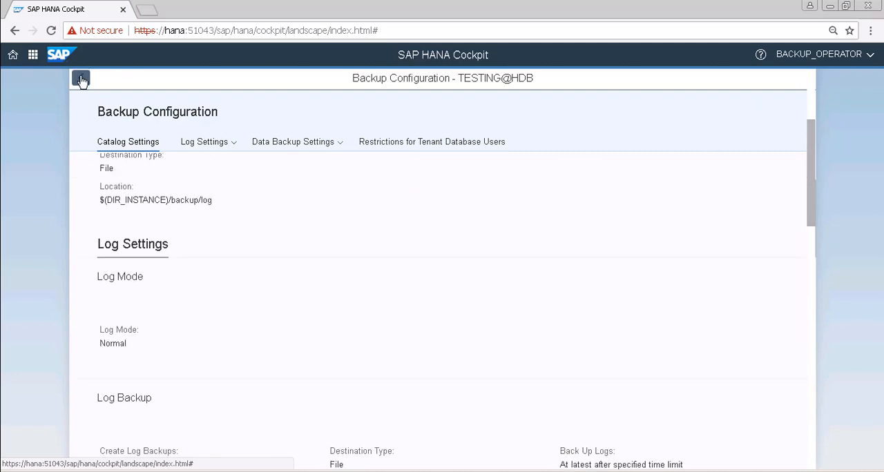
# Return to TESTING's Backup Schedules after checking Daily_Full_backup's settings.
pyautogui.click(81, 77)
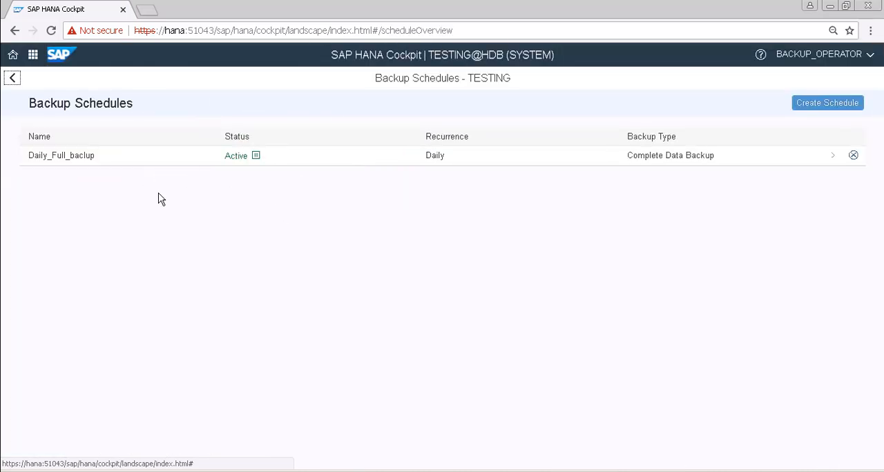
pyautogui.moveTo(66, 131)
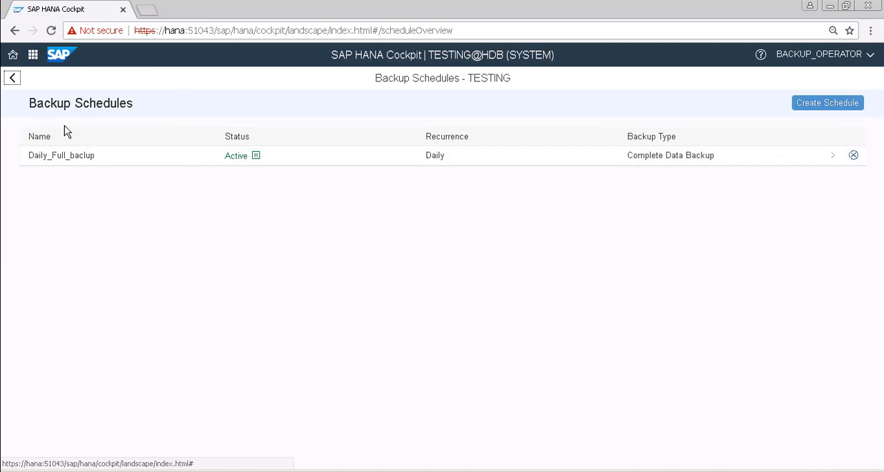
pyautogui.moveTo(180, 154)
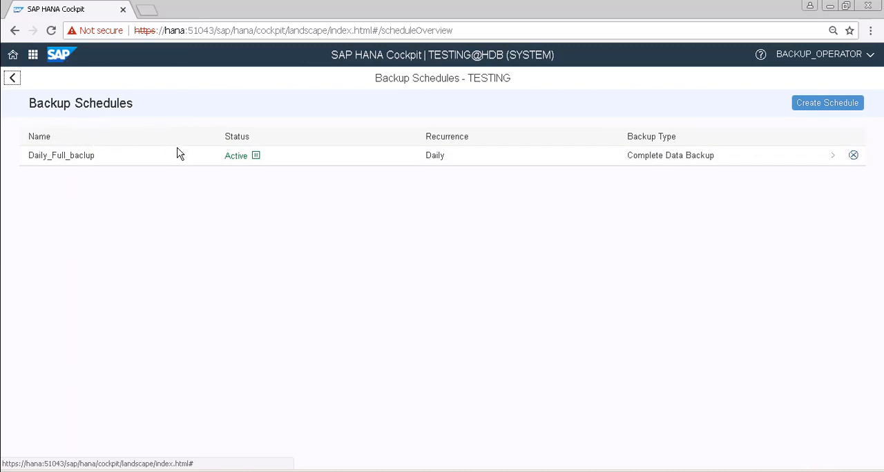
pyautogui.moveTo(629, 357)
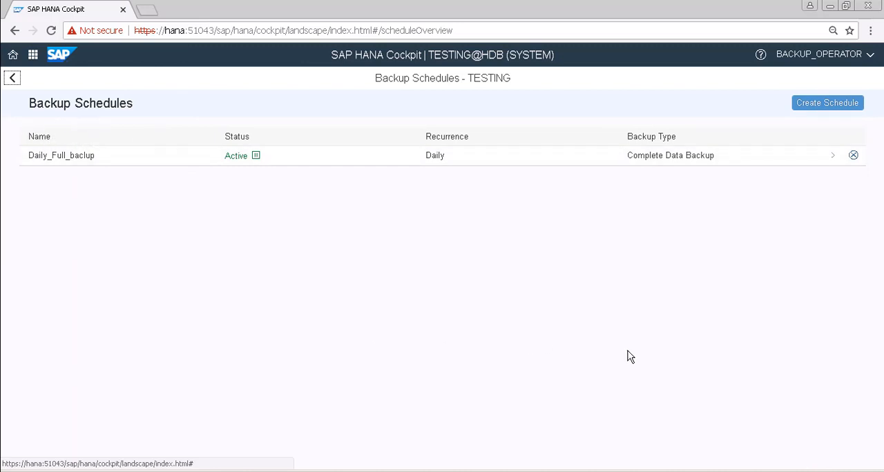
pyautogui.moveTo(329, 171)
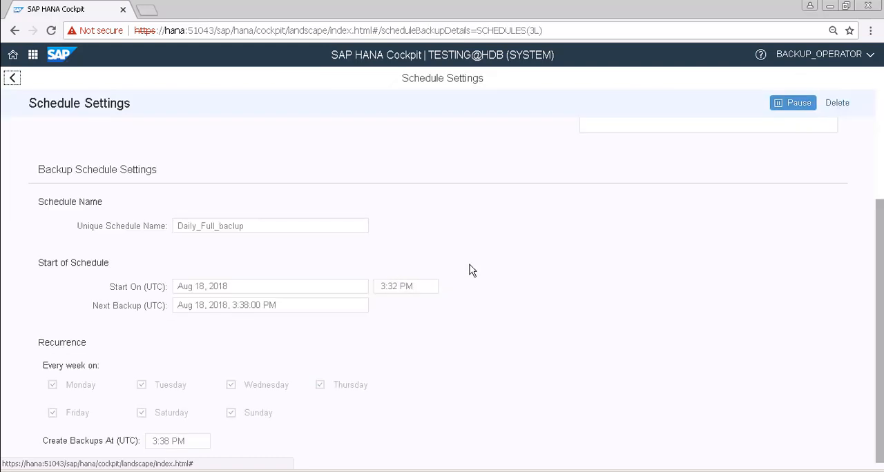
pyautogui.moveTo(879, 265)
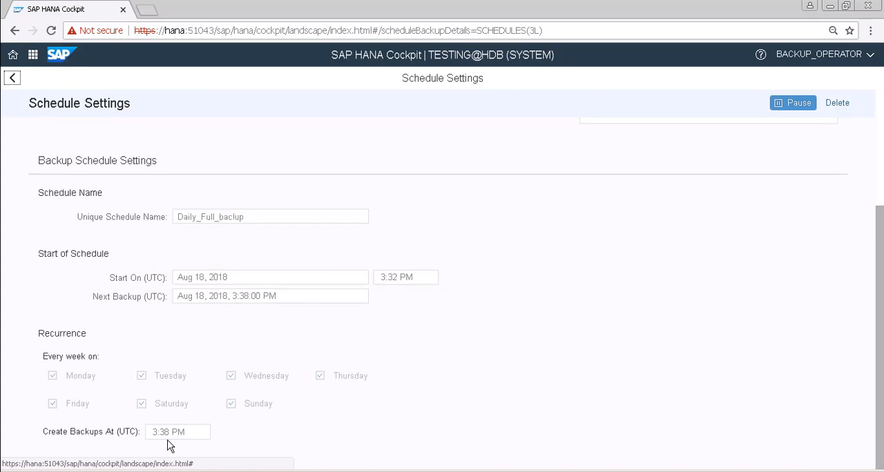
pyautogui.moveTo(155, 178)
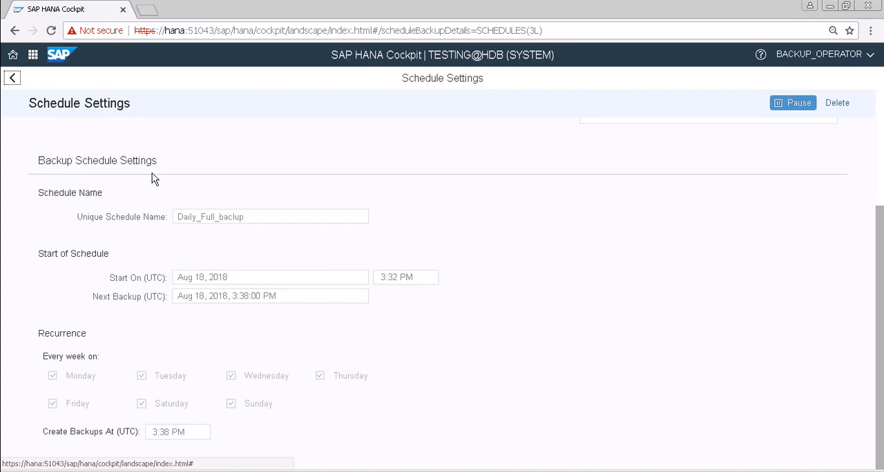
pyautogui.click(11, 78)
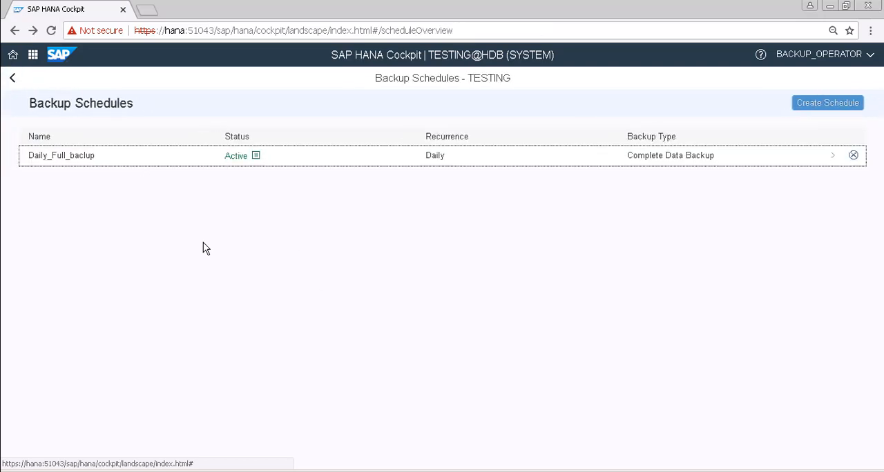
pyautogui.moveTo(11, 77)
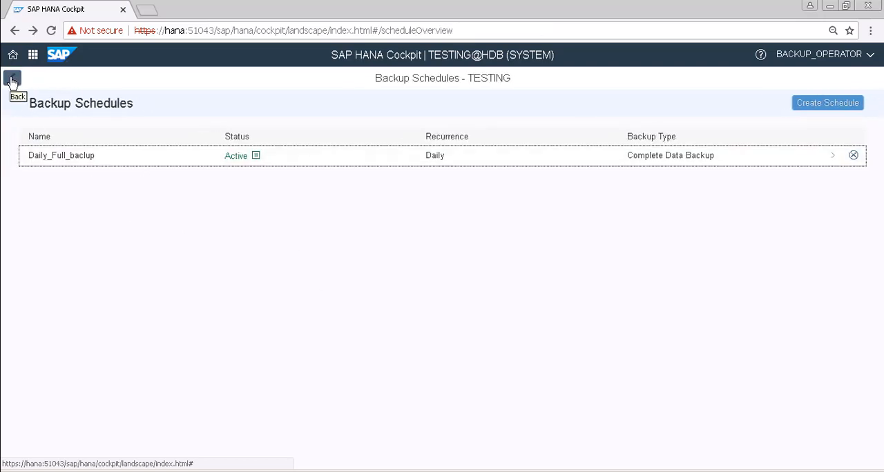
# From the backup alert, navigate to TESTING's Backup Schedules listing Daily_Full_backup as active.
pyautogui.click(11, 77)
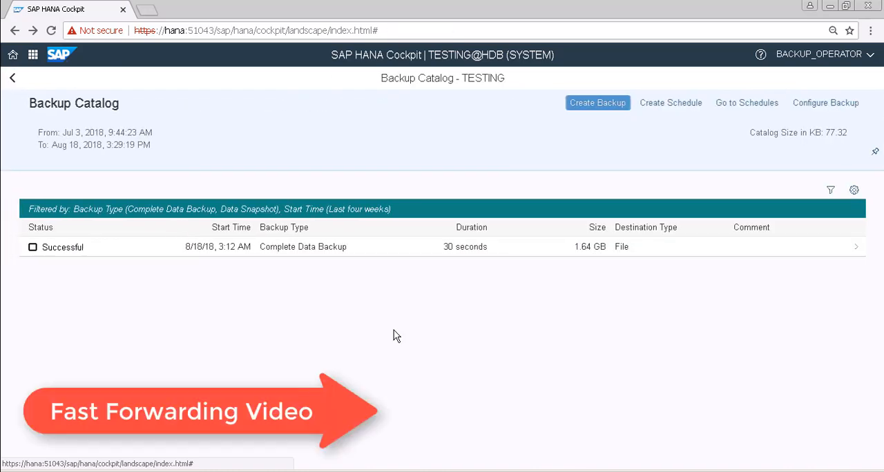
pyautogui.moveTo(402, 155)
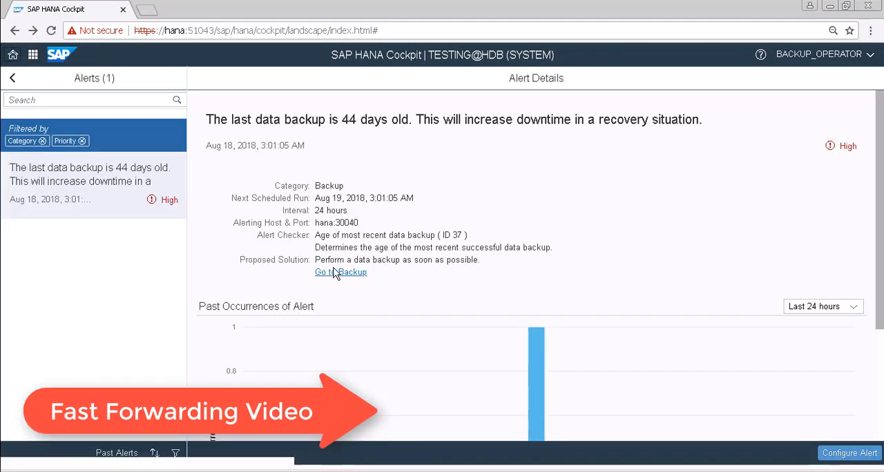
pyautogui.click(339, 272)
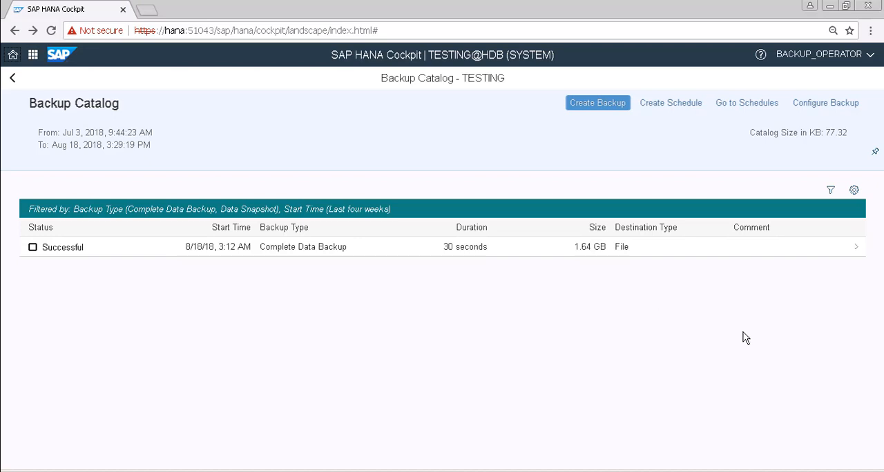
pyautogui.click(746, 103)
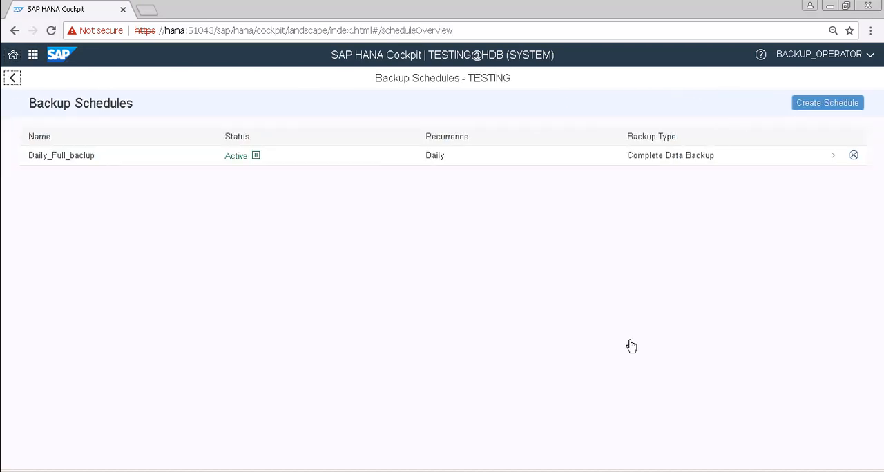
pyautogui.moveTo(425, 264)
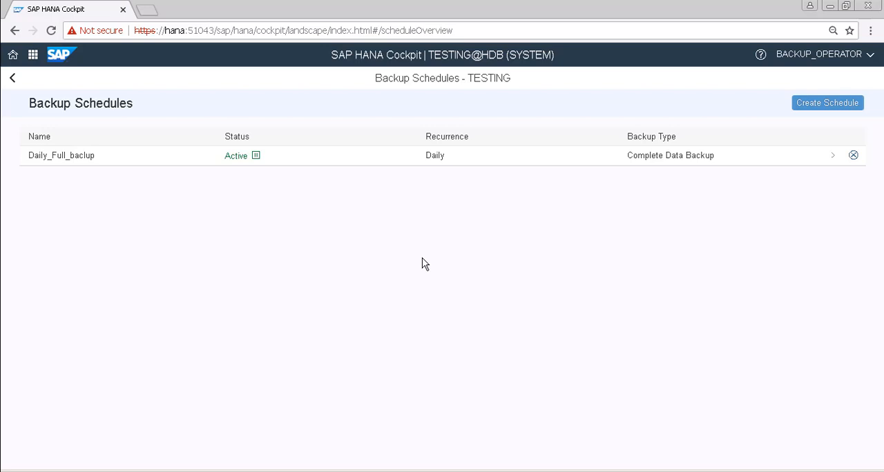
# Return to the Backup Catalog showing the 3:38 PM scheduled backup running.
pyautogui.click(11, 77)
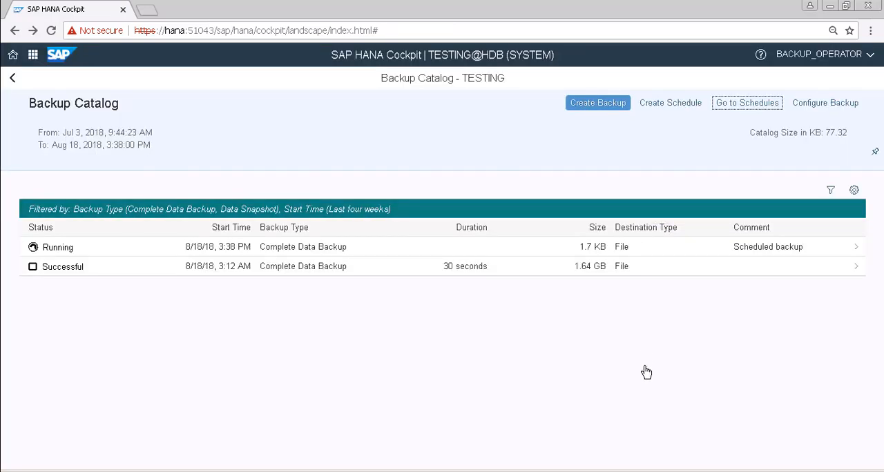
pyautogui.moveTo(403, 354)
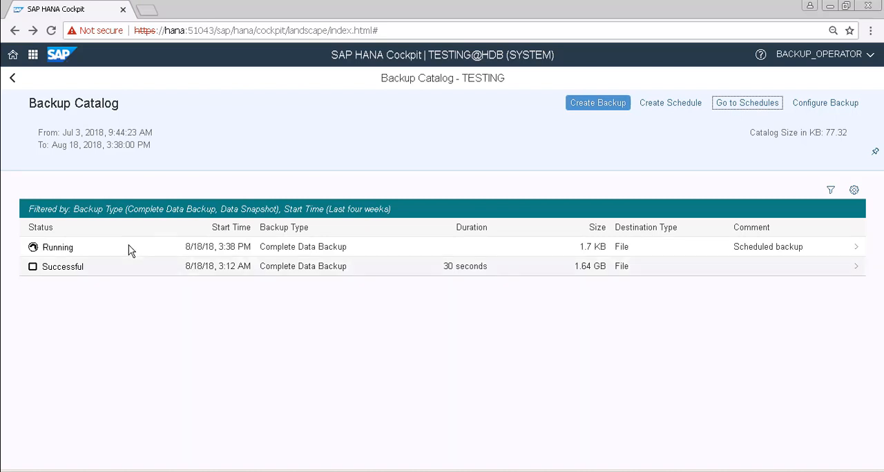
pyautogui.moveTo(77, 251)
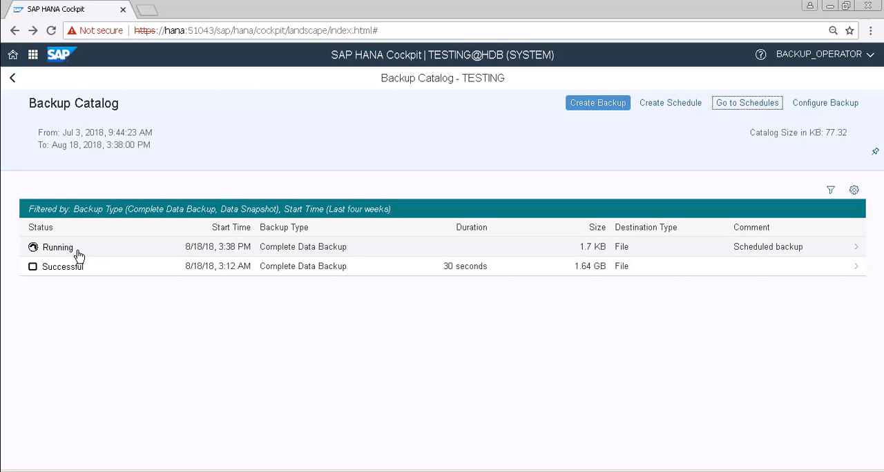
pyautogui.moveTo(473, 381)
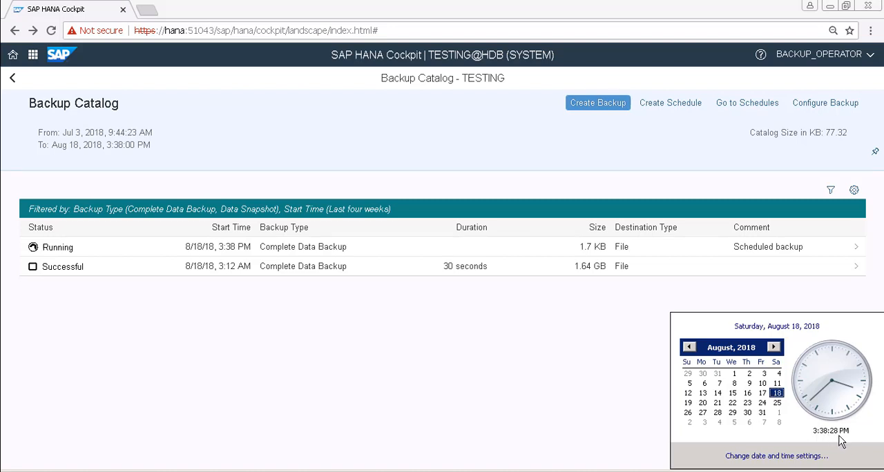
pyautogui.moveTo(415, 366)
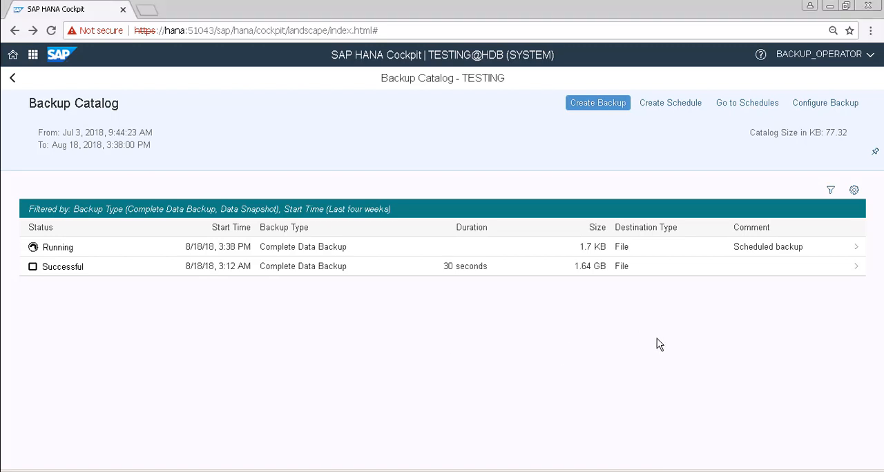
pyautogui.moveTo(735, 257)
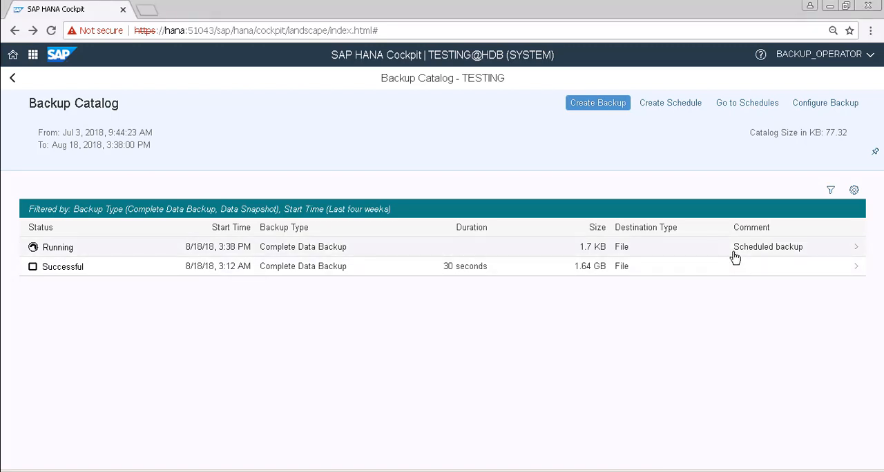
pyautogui.moveTo(772, 255)
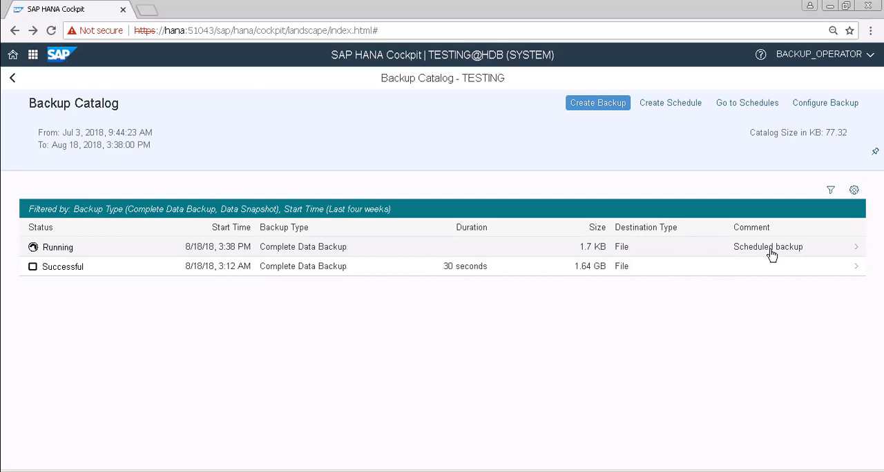
pyautogui.moveTo(780, 254)
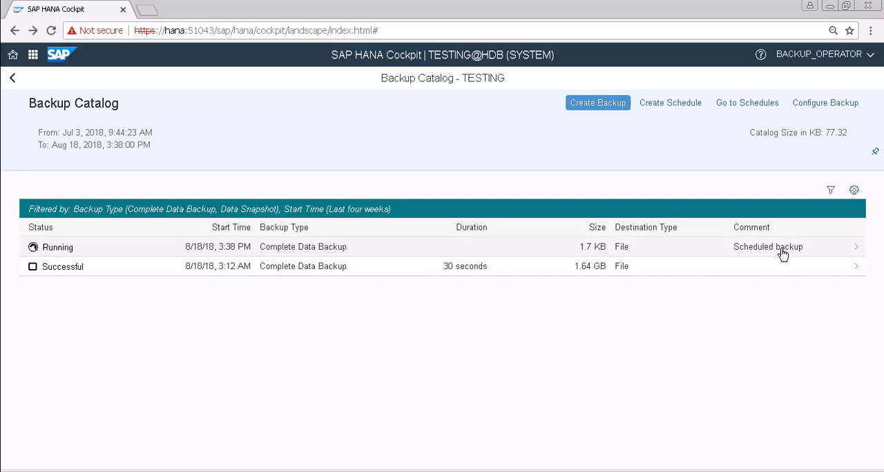
pyautogui.moveTo(78, 69)
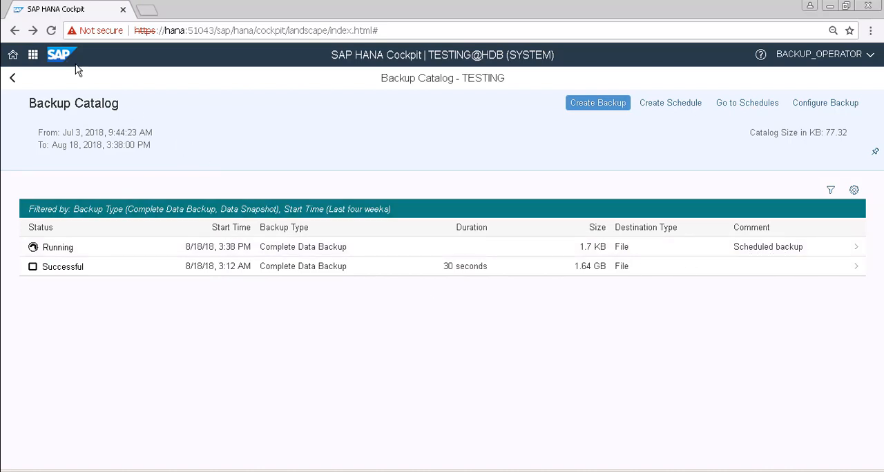
# Via home and the TESTING backup alert, reach the catalog showing the 3:38 PM backup successful.
pyautogui.click(51, 30)
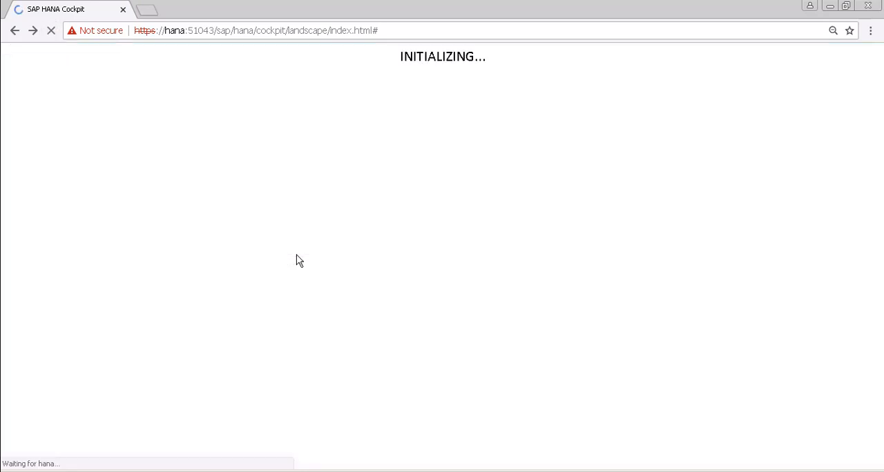
pyautogui.moveTo(442, 328)
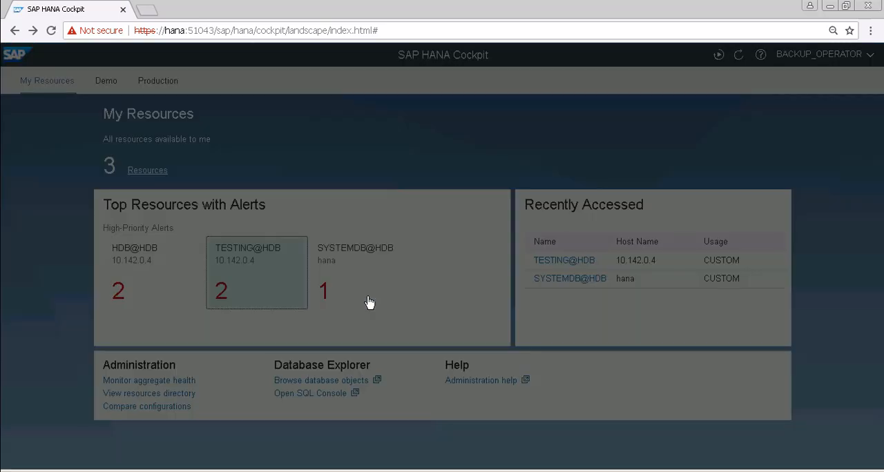
pyautogui.moveTo(518, 289)
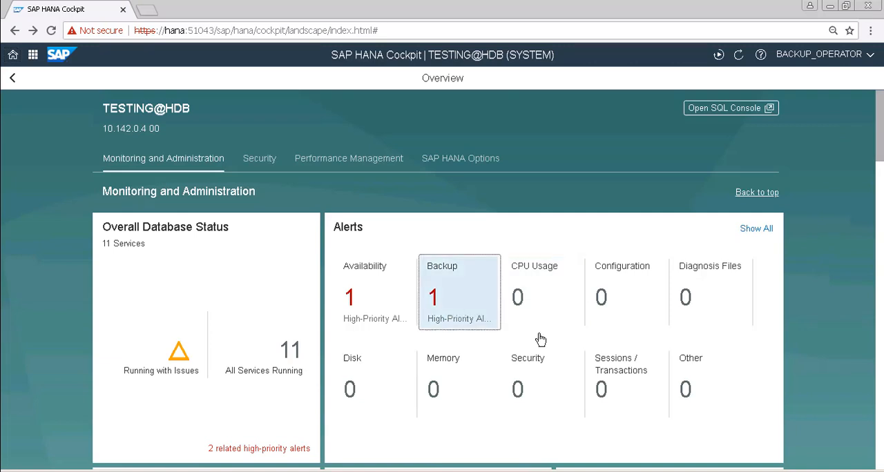
pyautogui.click(459, 293)
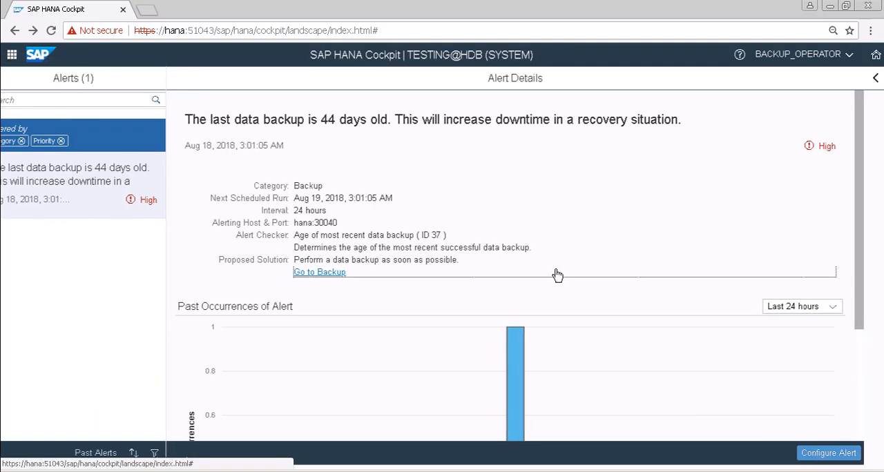
pyautogui.click(319, 271)
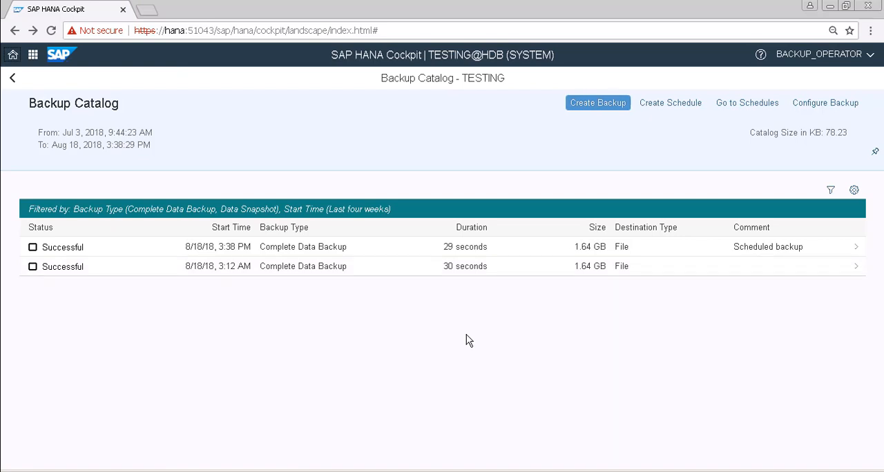
pyautogui.moveTo(232, 254)
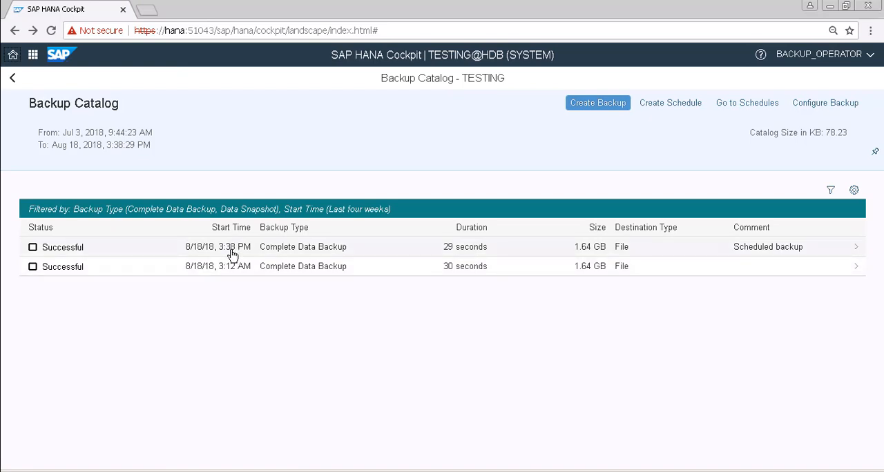
pyautogui.moveTo(201, 250)
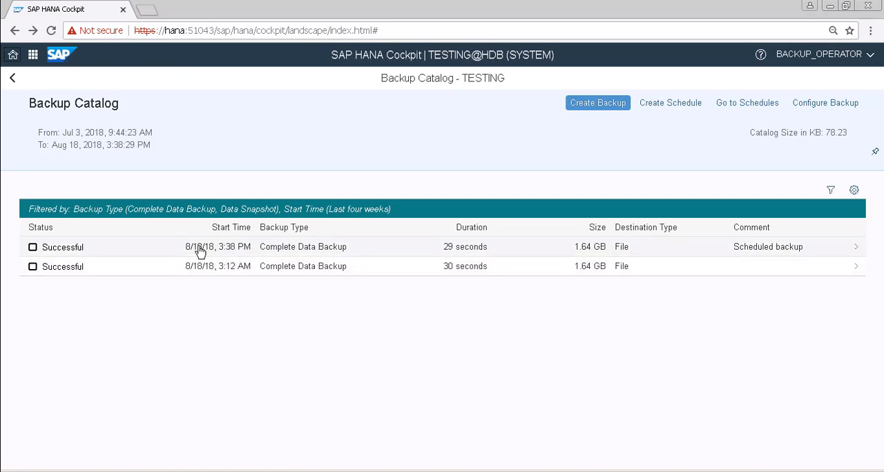
pyautogui.moveTo(221, 256)
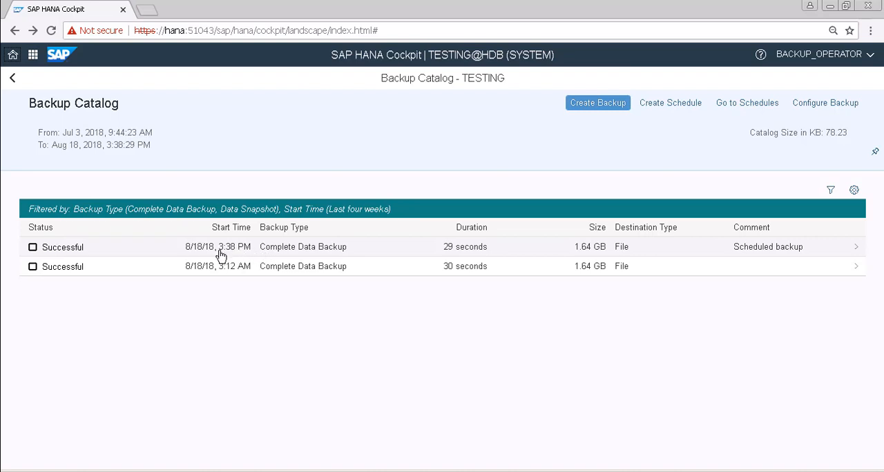
pyautogui.moveTo(224, 257)
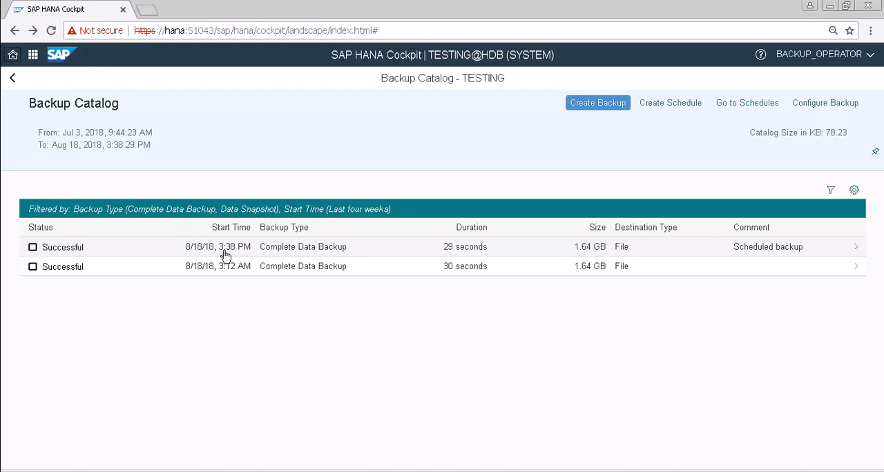
pyautogui.moveTo(787, 263)
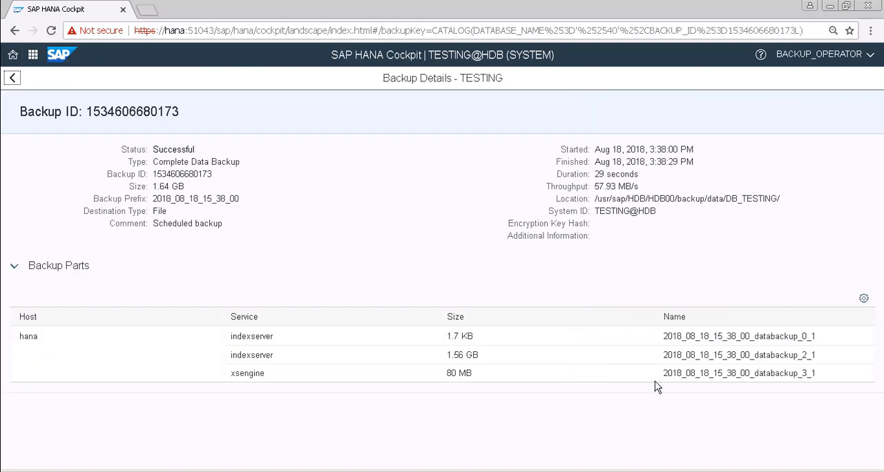
pyautogui.moveTo(180, 246)
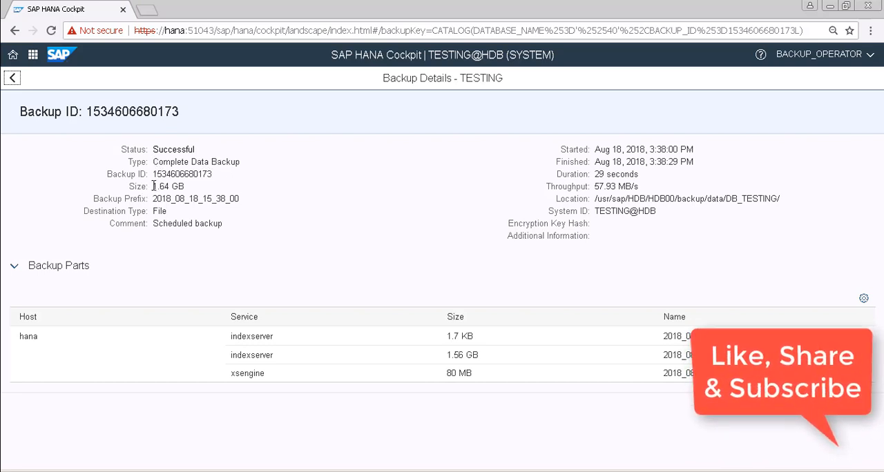
pyautogui.doubleClick(168, 186)
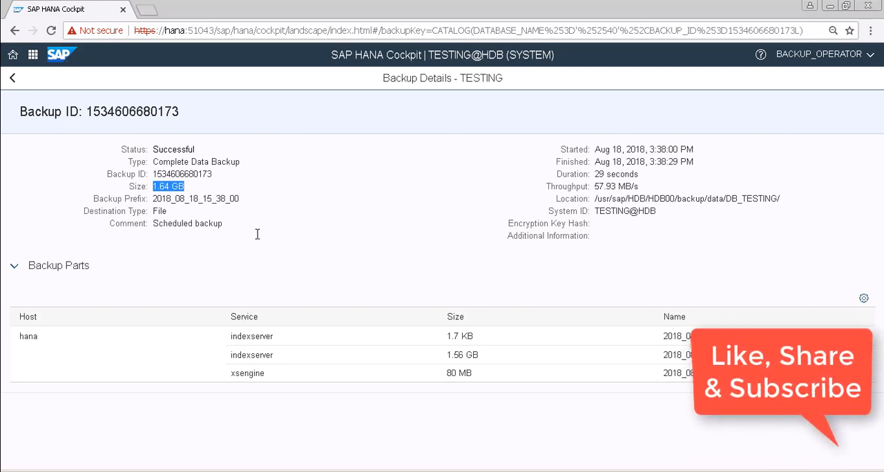
pyautogui.moveTo(150, 196)
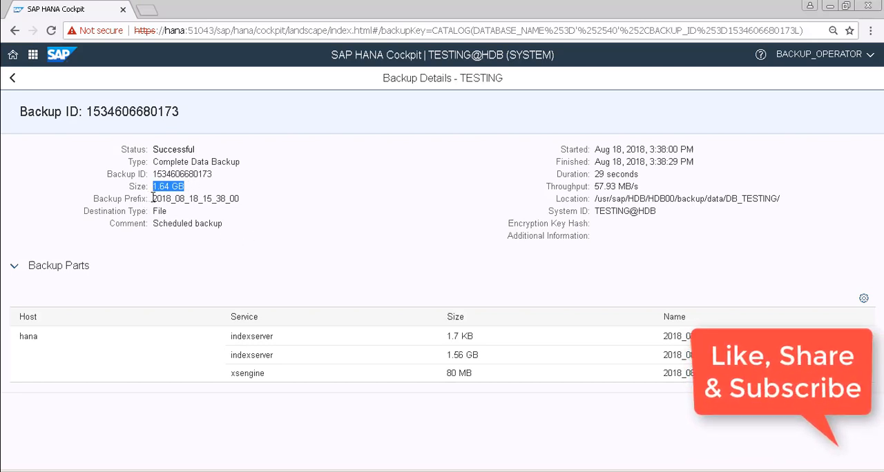